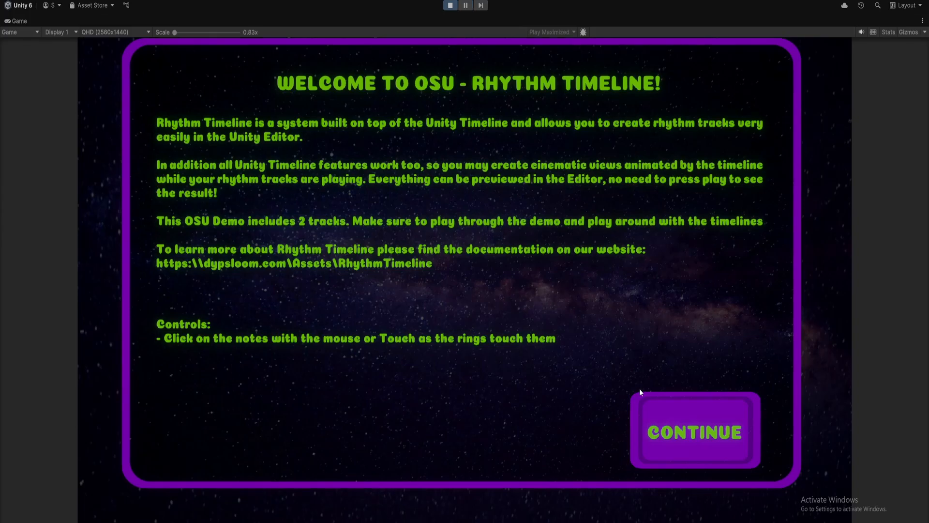
- Pass the welcome screen, pick the Retro song and start playing it
click(694, 431)
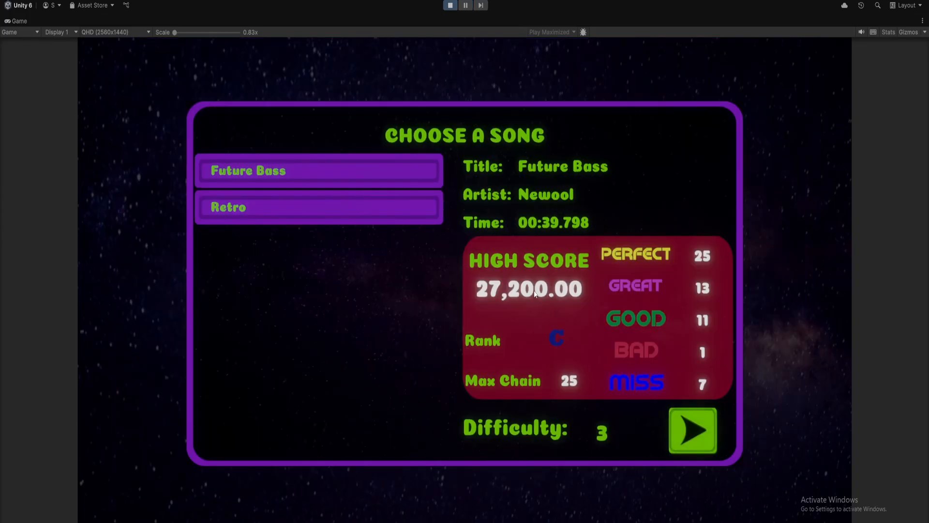
mouse_move(353, 180)
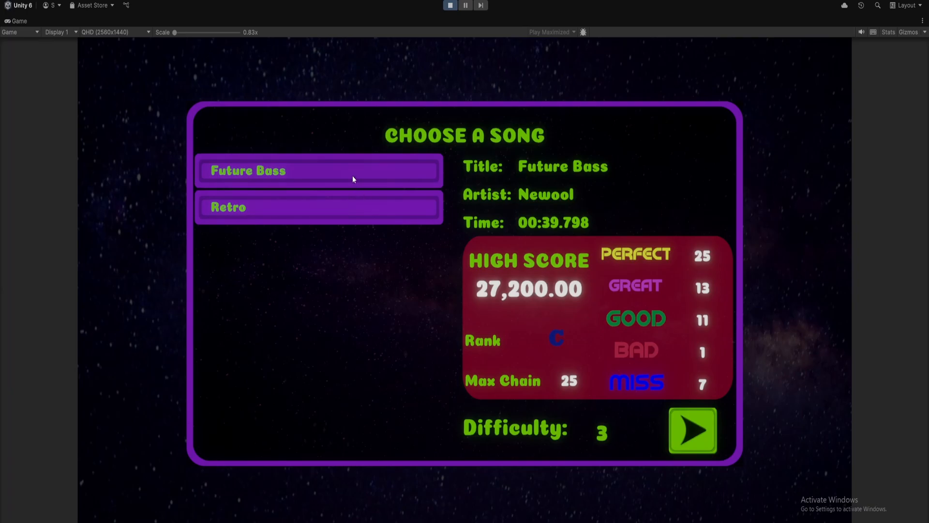
click(319, 207)
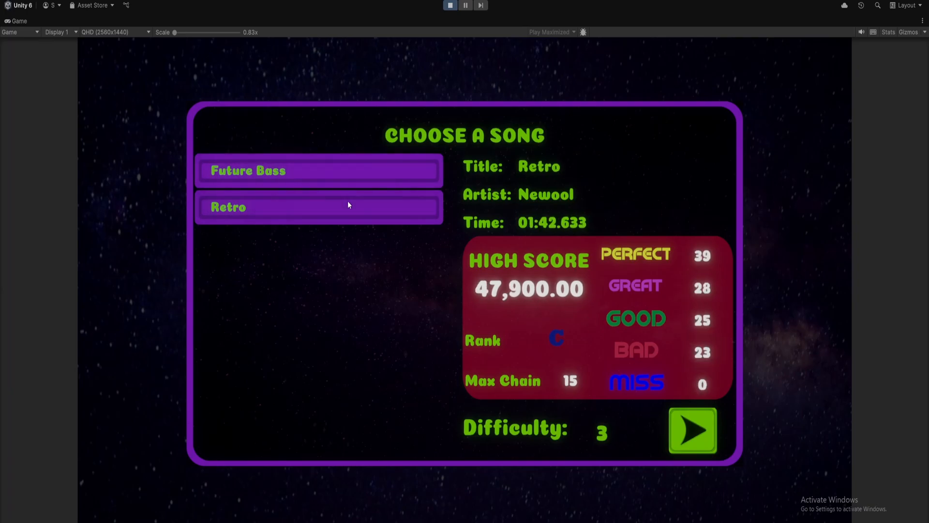
click(693, 431)
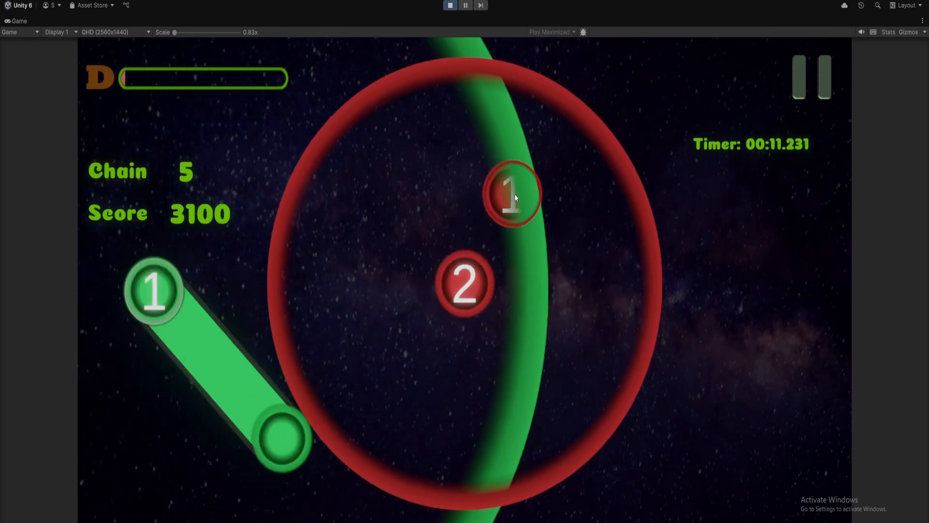
- Hit the numbered notes through the Retro song, finishing at 43,000 points with rank D
click(511, 194)
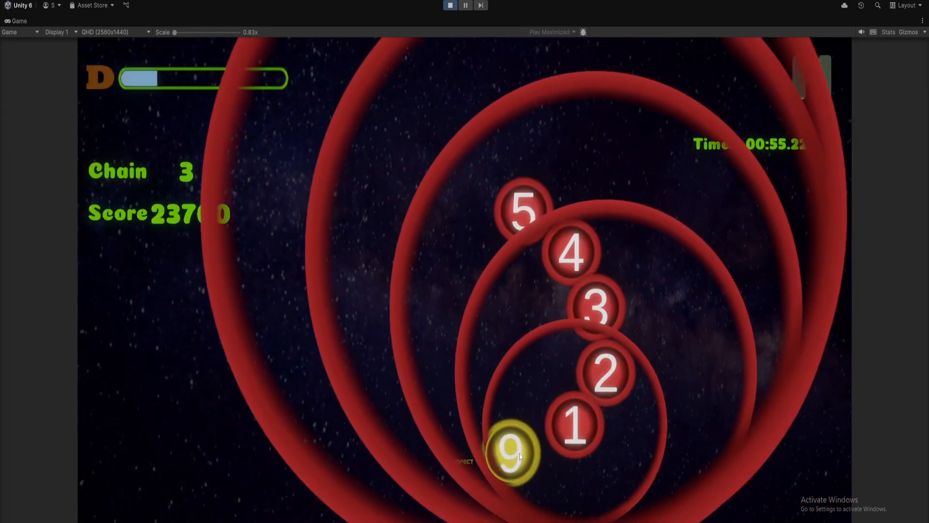
click(512, 454)
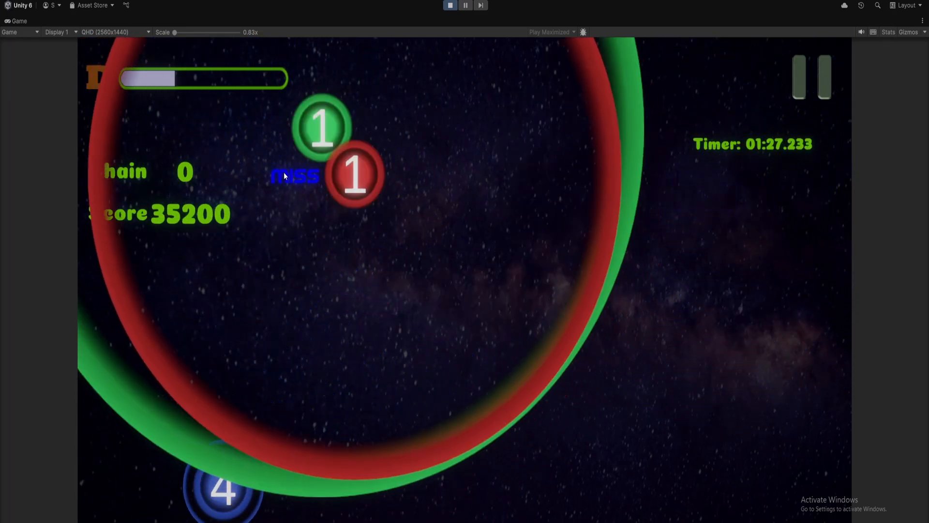
click(323, 127)
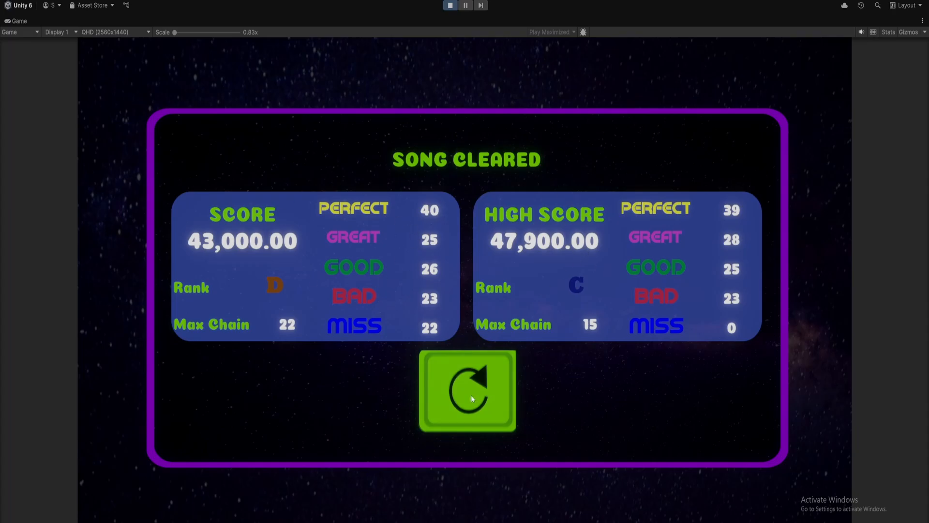
click(467, 390)
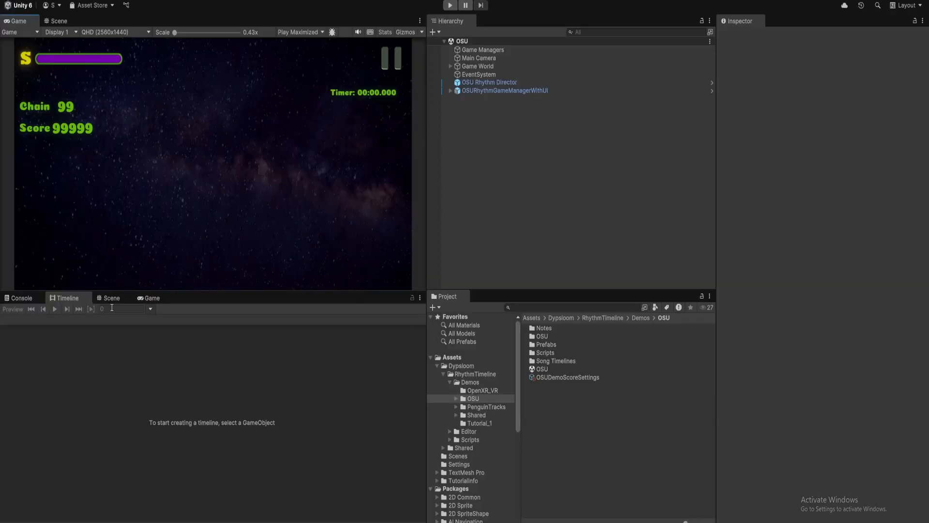
- Select OSU Rhythm Director to show its FutureBass158 rhythm tracks in the Timeline
click(488, 83)
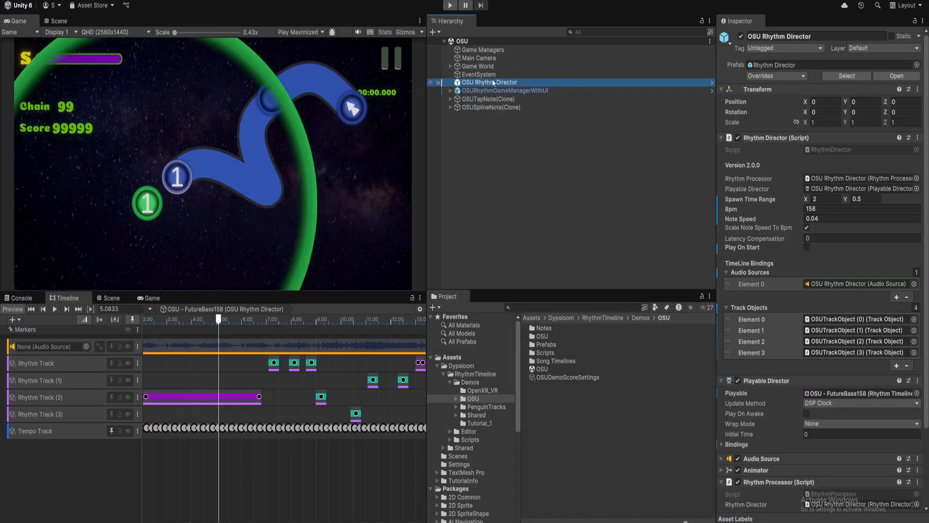
click(504, 91)
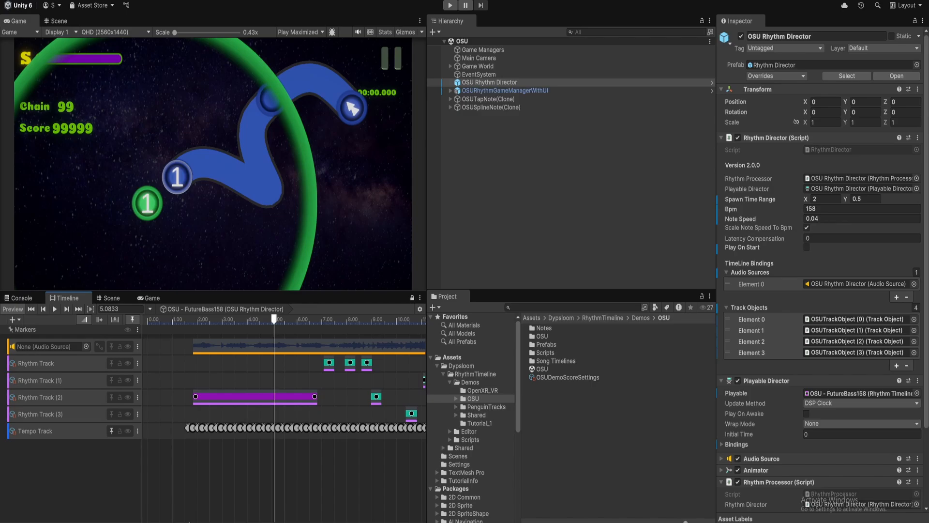
mouse_move(303, 363)
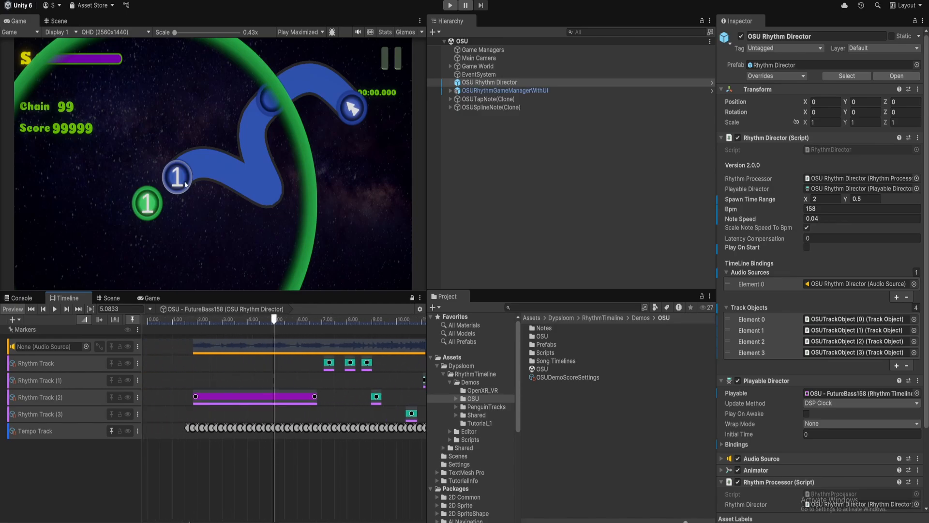
mouse_move(185, 263)
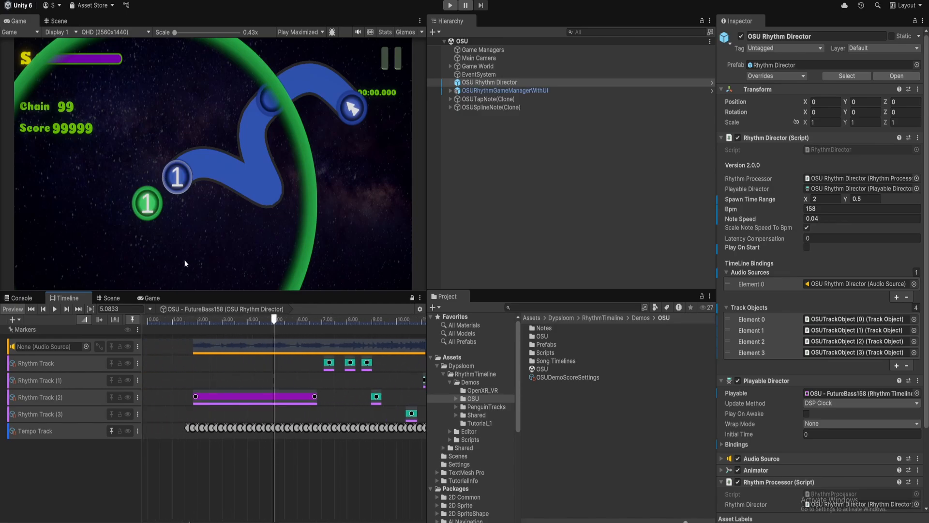
- Inspect a tap clip, scrub to about 9 s, then inspect the OSUSplineNote clip
click(329, 362)
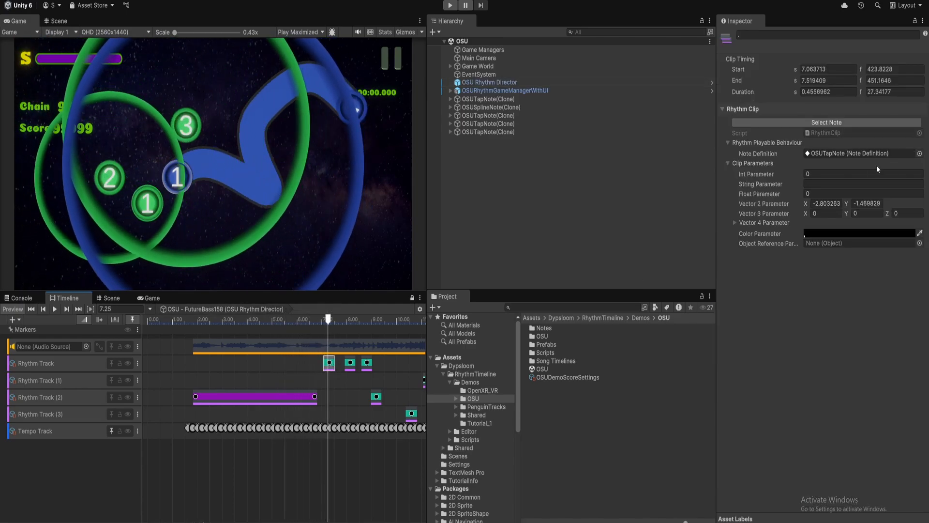
click(863, 184)
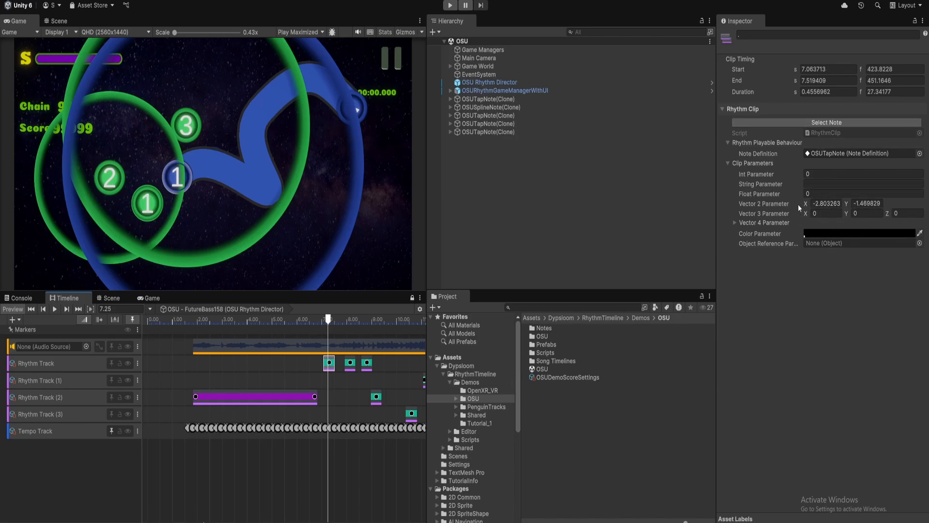
mouse_move(771, 206)
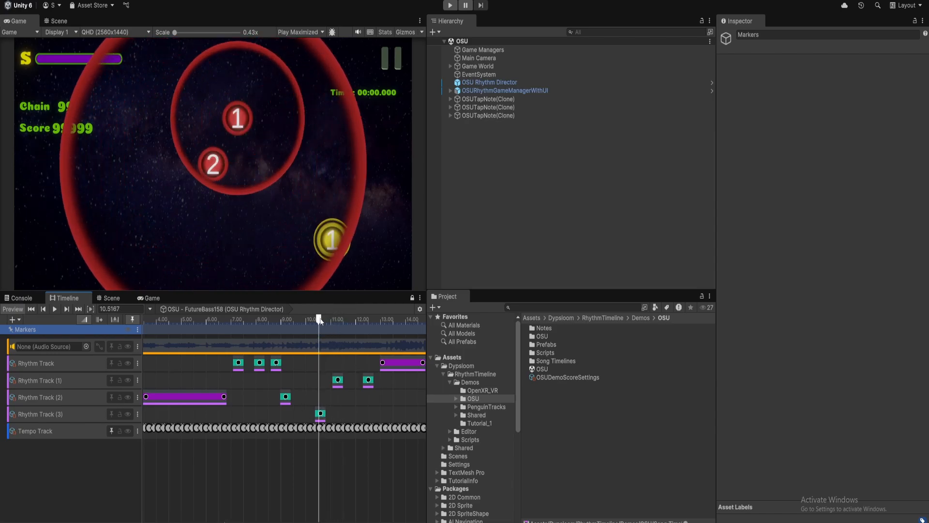
drag(318, 319, 286, 319)
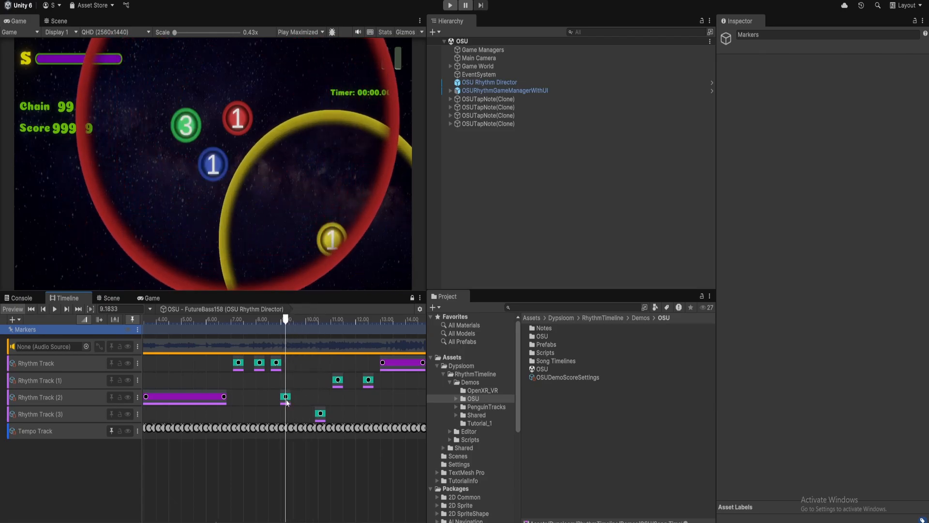
click(285, 397)
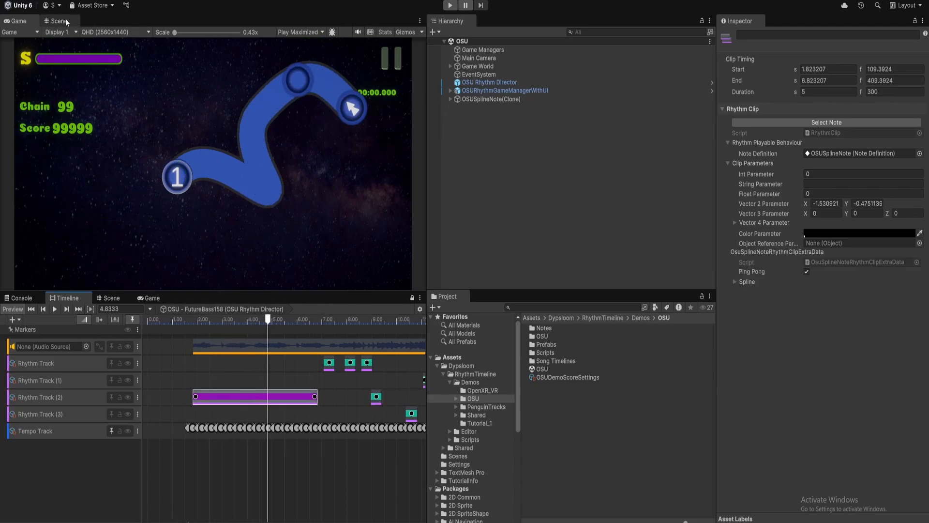
- In the Scene view, select the first tap note clip and move note 1 lower
click(59, 21)
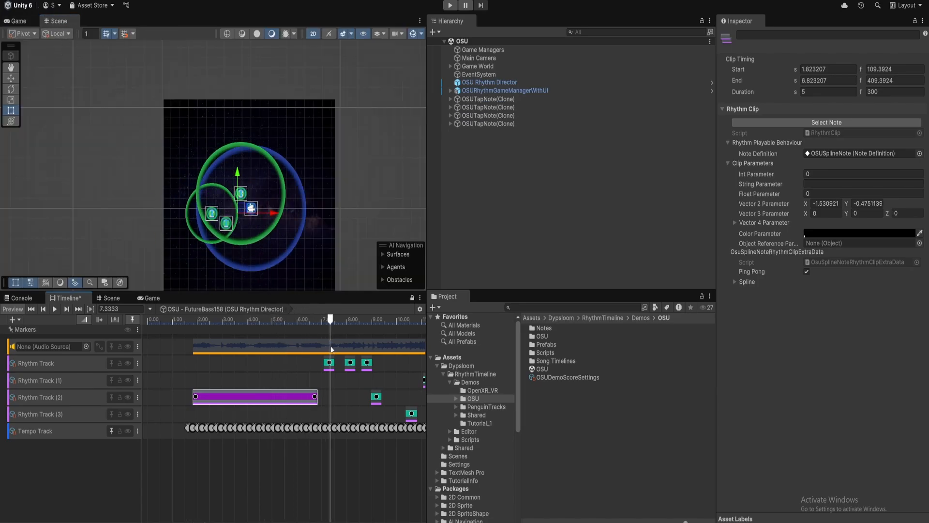
click(329, 362)
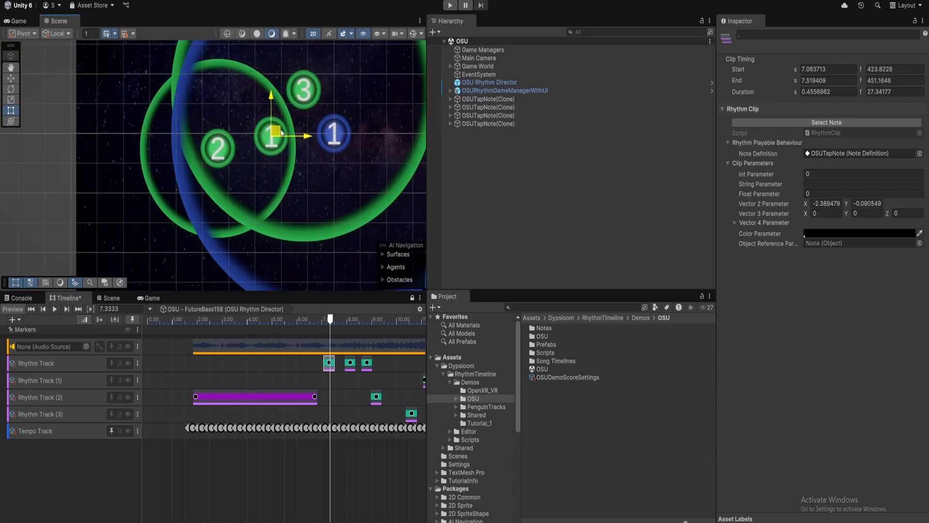
drag(270, 133, 278, 192)
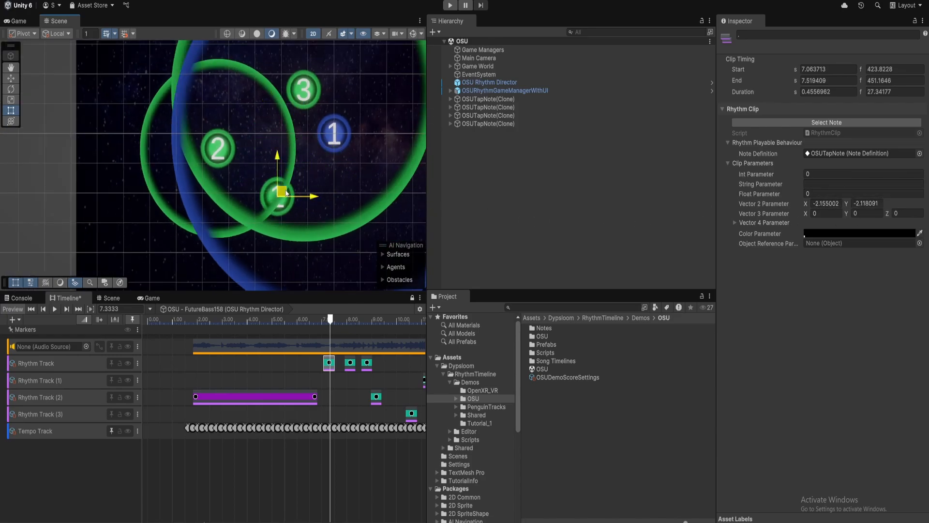
- Move note 2 down and to the left, then scrub the preview to about 9 seconds
drag(284, 193, 296, 217)
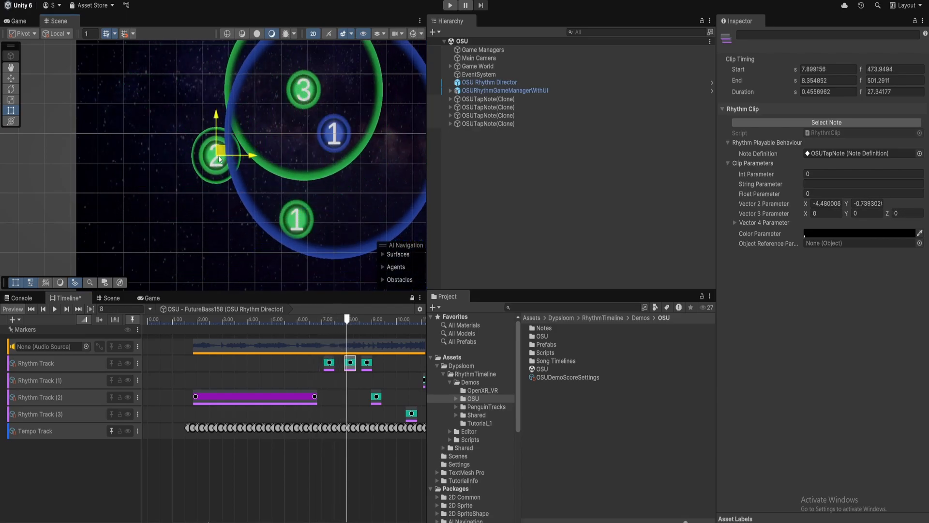
drag(216, 151, 272, 195)
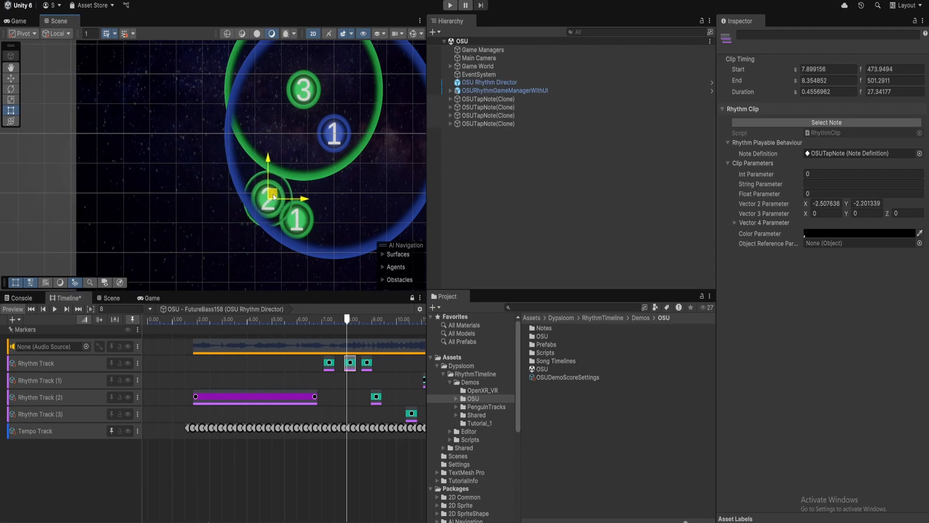
drag(273, 197, 212, 200)
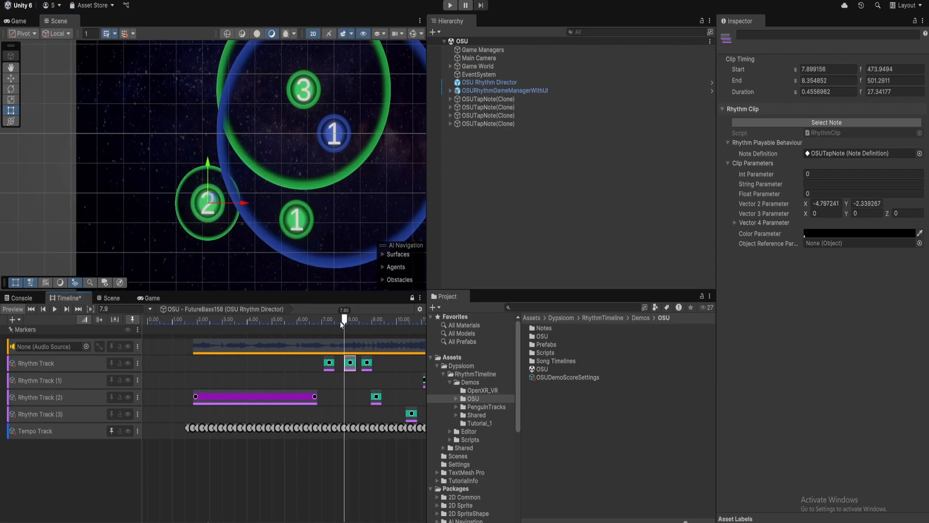
drag(344, 319, 327, 318)
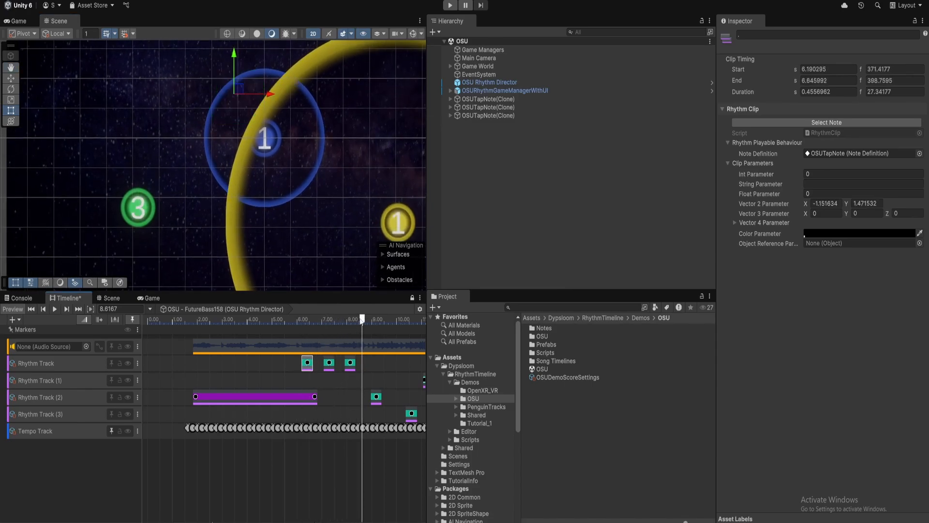
drag(362, 319, 306, 319)
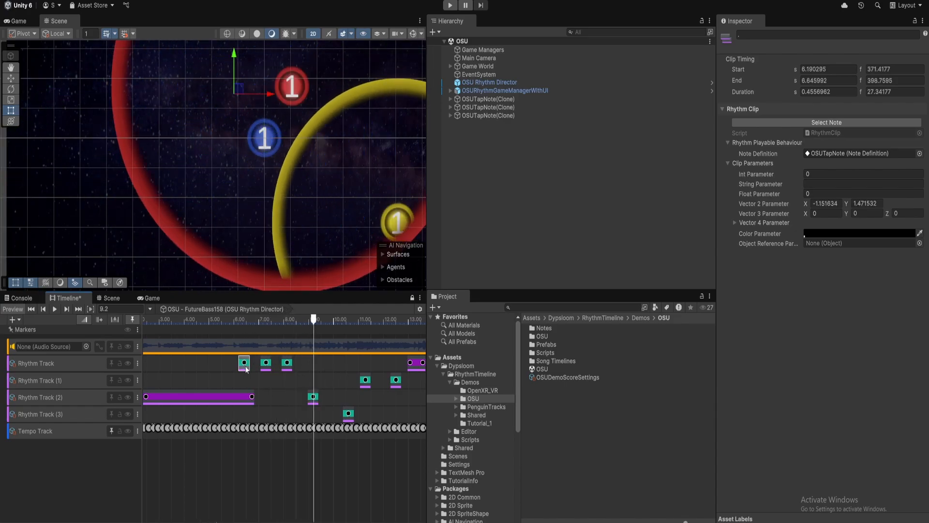
- Select the 7.06 s tap clip and scrub to about 4.4 s to preview the spline note
click(331, 363)
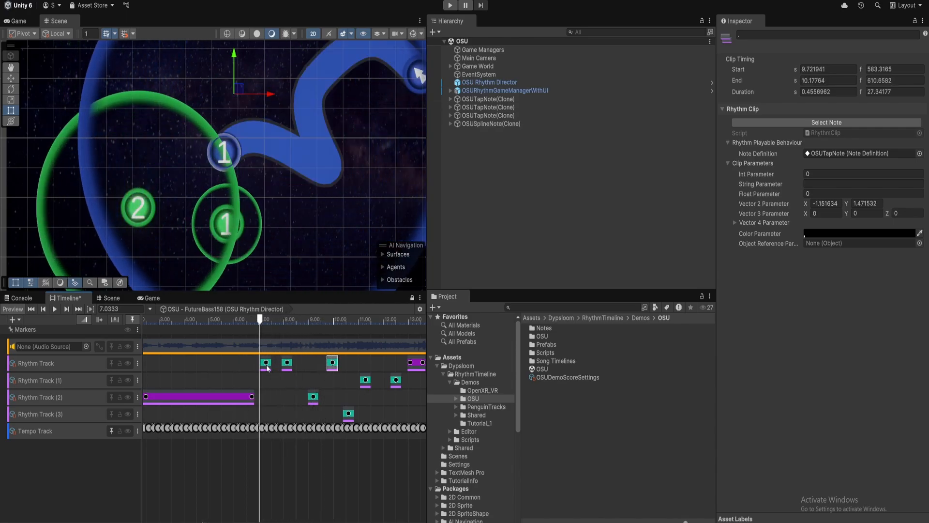
mouse_move(164, 248)
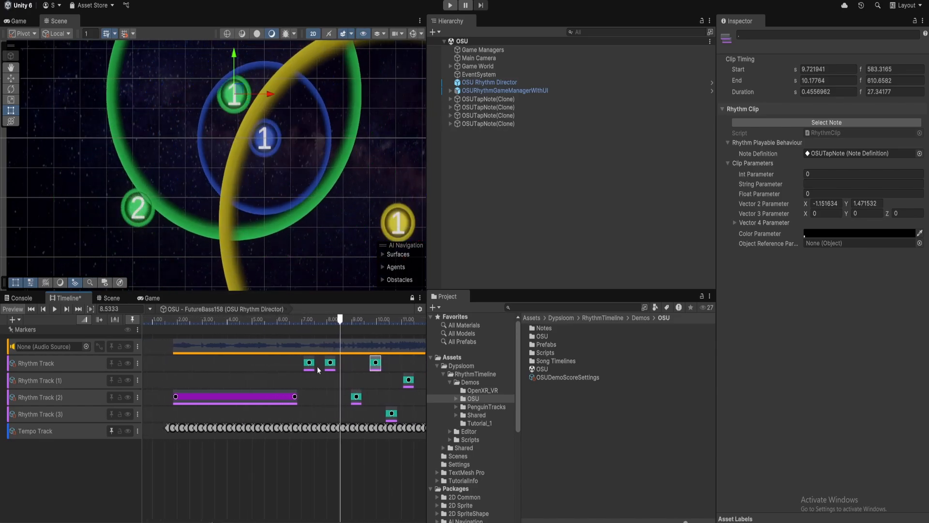
drag(340, 320, 315, 319)
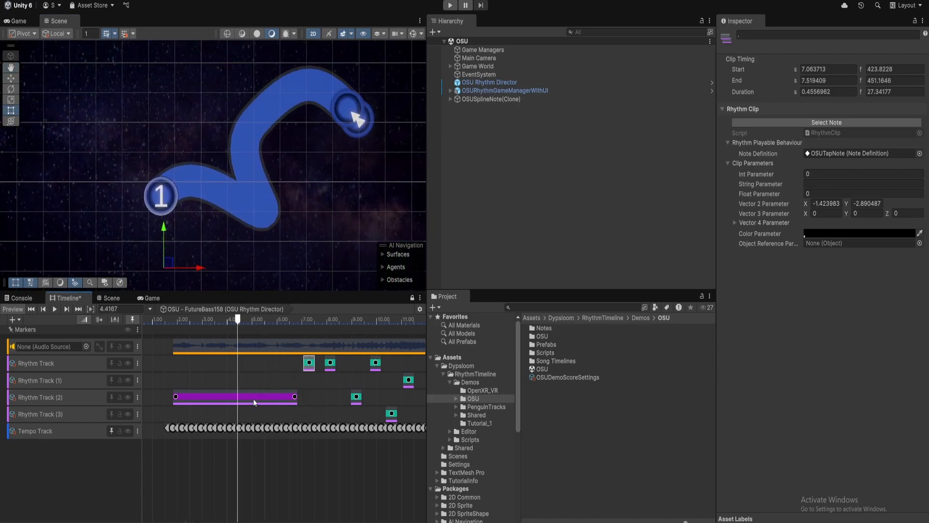
- Select the purple spline clip and expand its Spline and four-point Control Points list
click(234, 397)
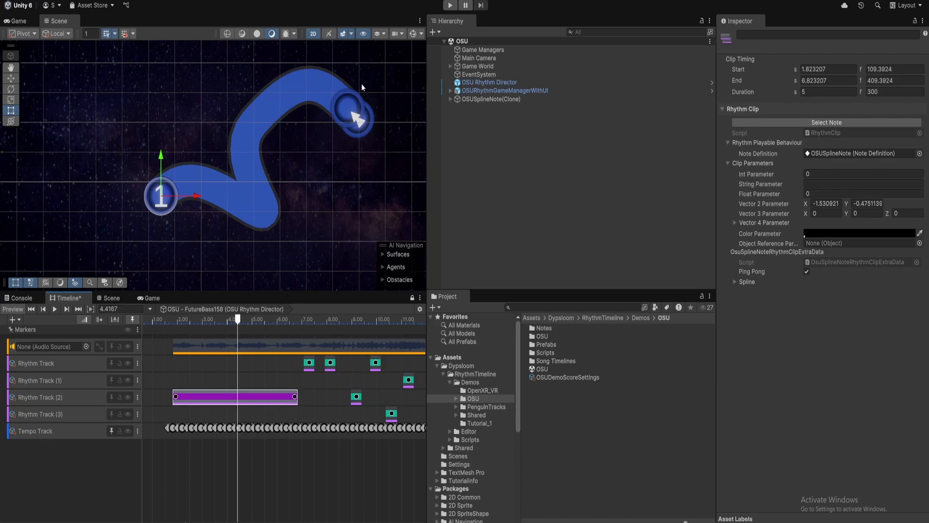
mouse_move(774, 257)
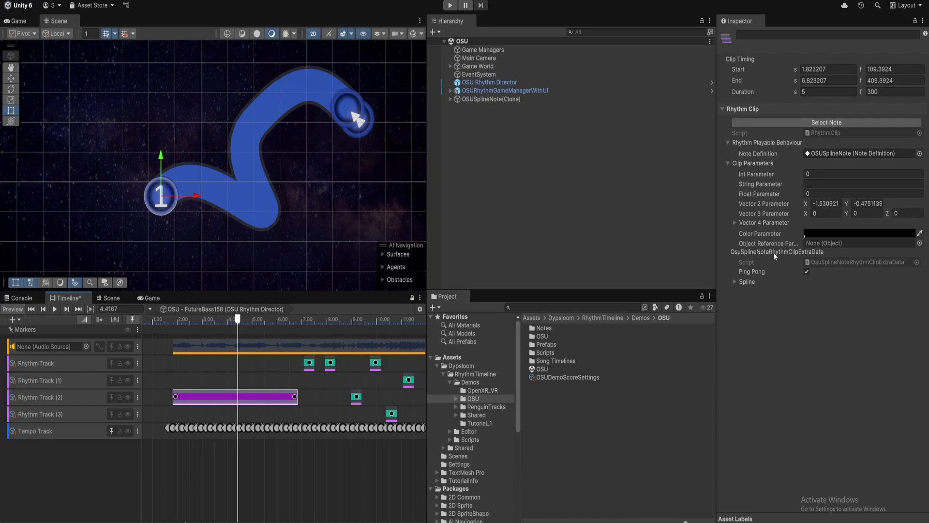
click(871, 204)
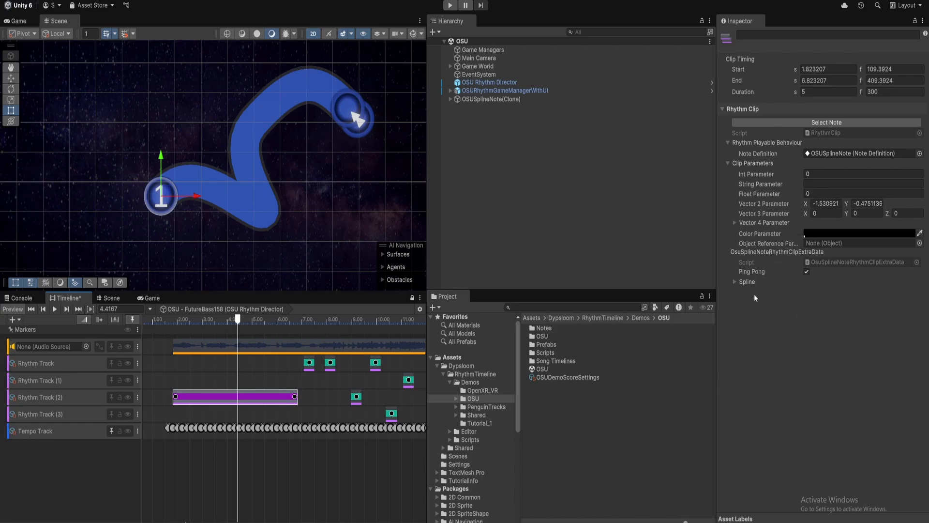
click(736, 282)
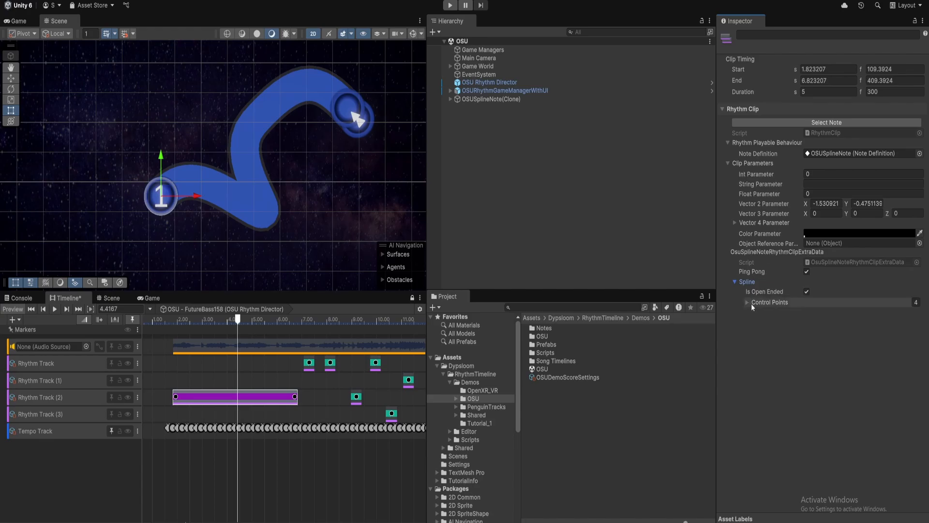
click(748, 302)
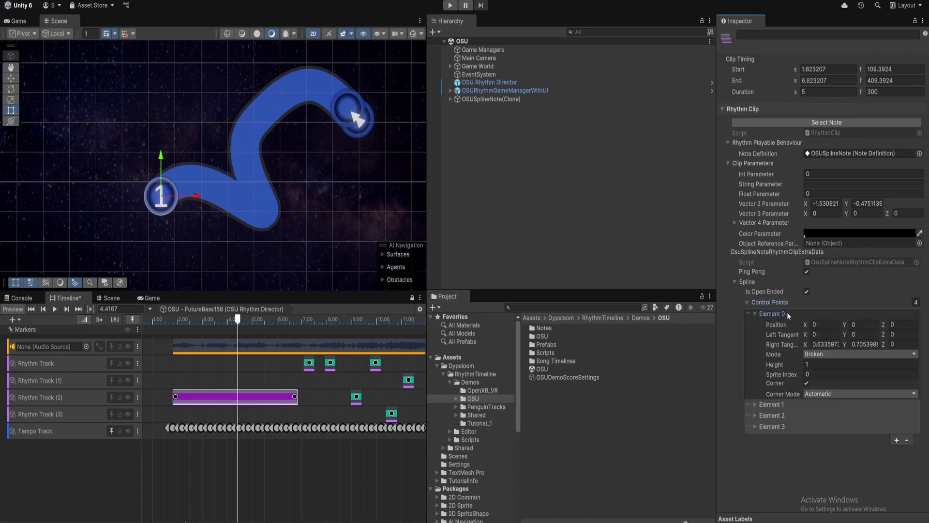
click(748, 314)
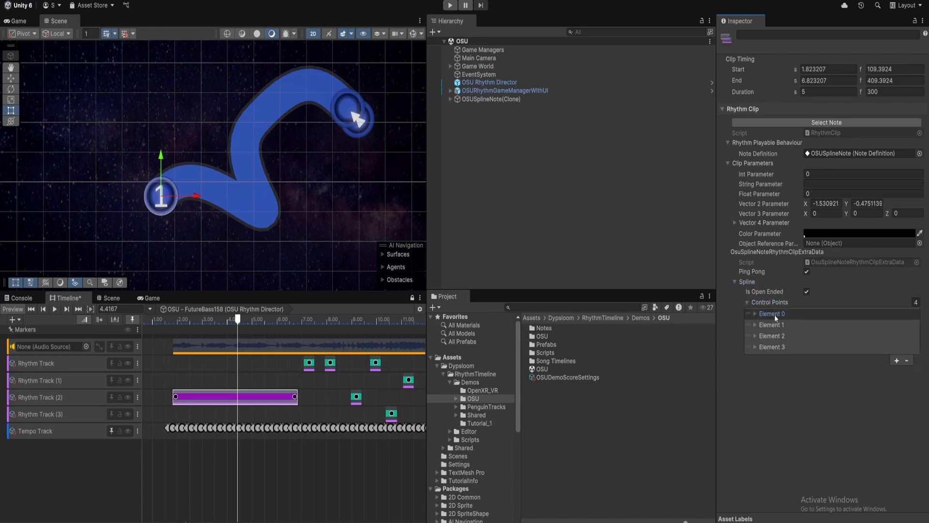
click(754, 313)
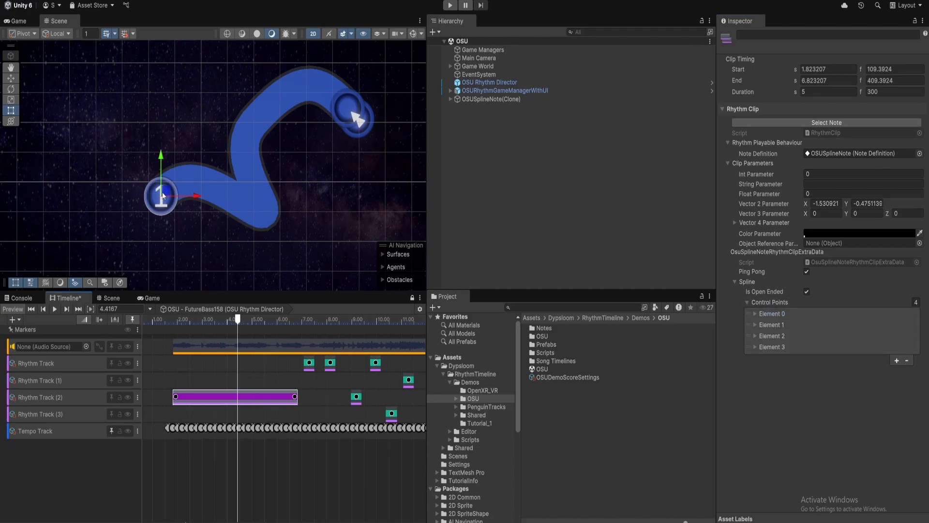
- Drag the spline note right and down to about (-0.97, -0.85)
drag(161, 196, 174, 198)
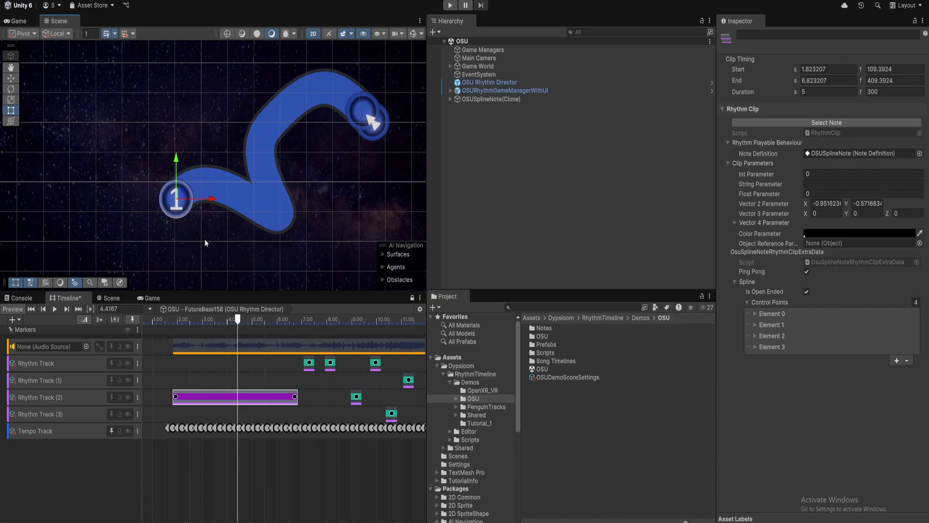
mouse_move(207, 243)
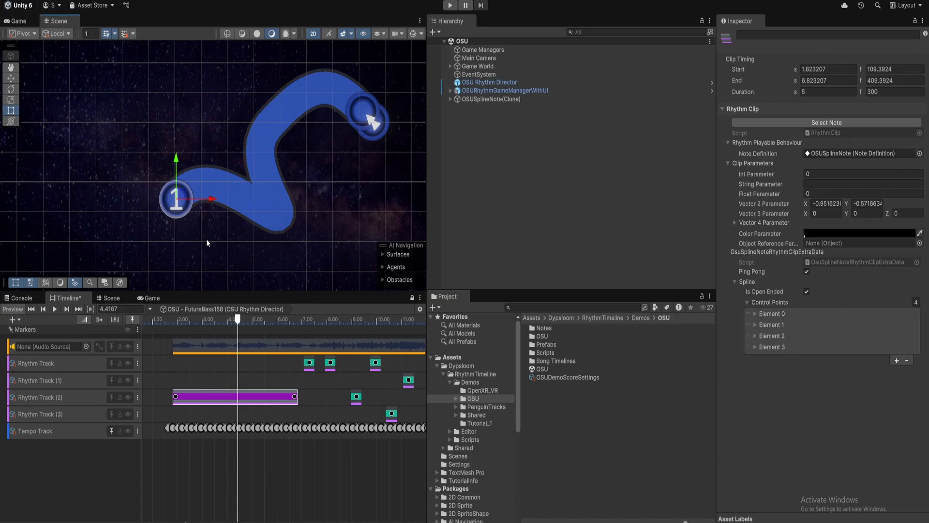
mouse_move(243, 240)
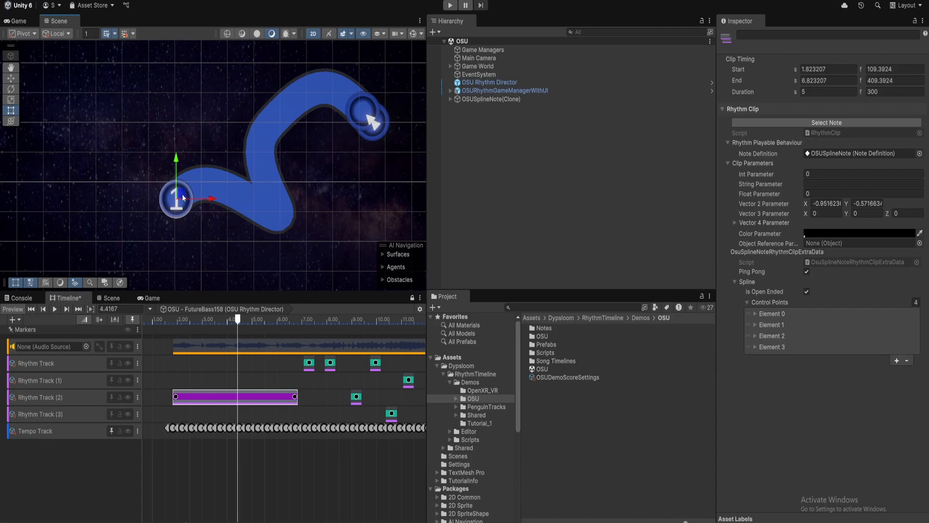
drag(177, 198, 176, 197)
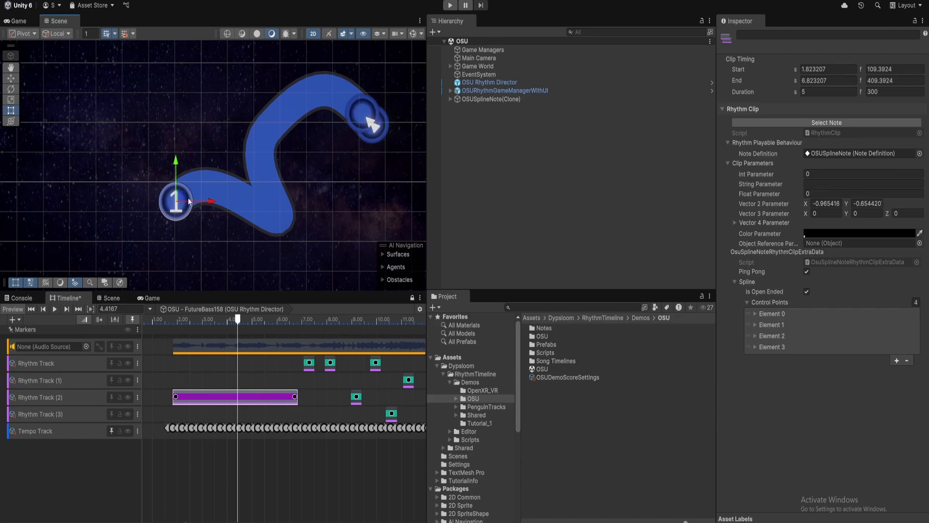
mouse_move(285, 225)
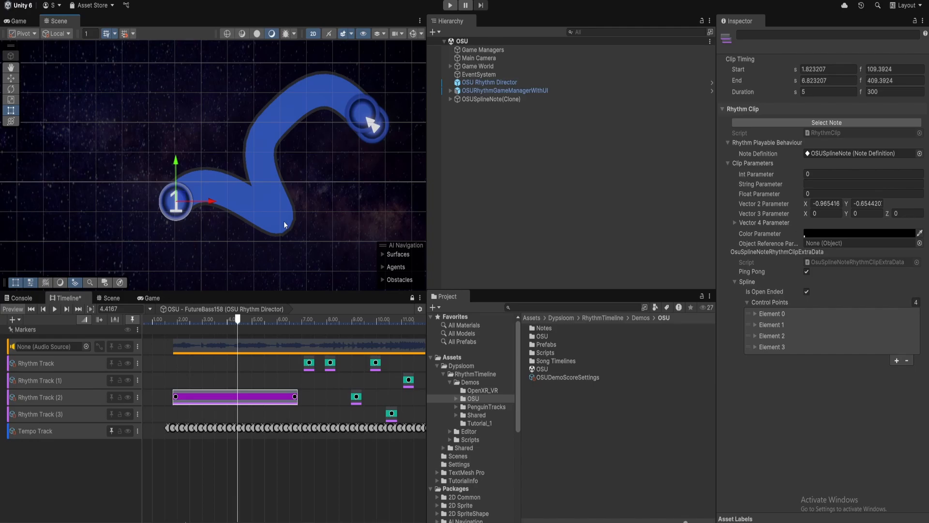
mouse_move(277, 194)
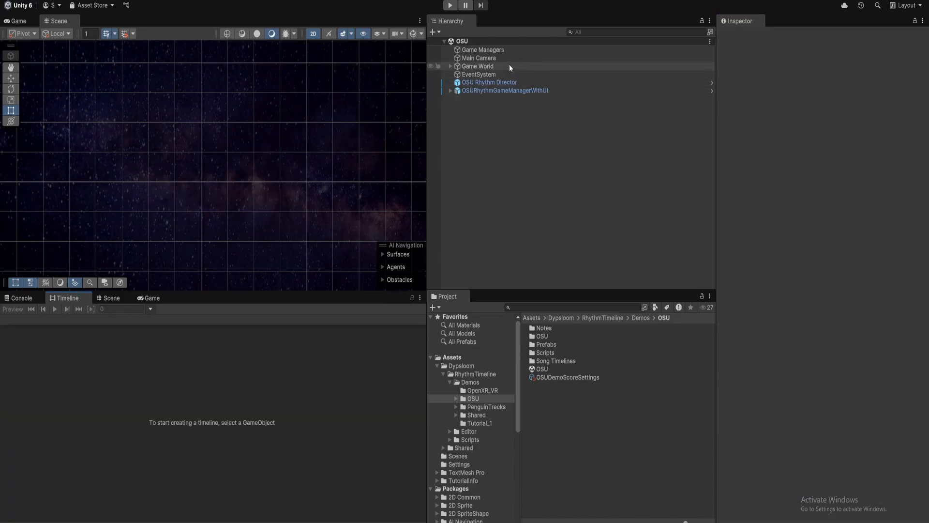
- Select OSUSplineNote(Clone) and turn on Edit Spline in its Sprite Shape Controller
click(488, 81)
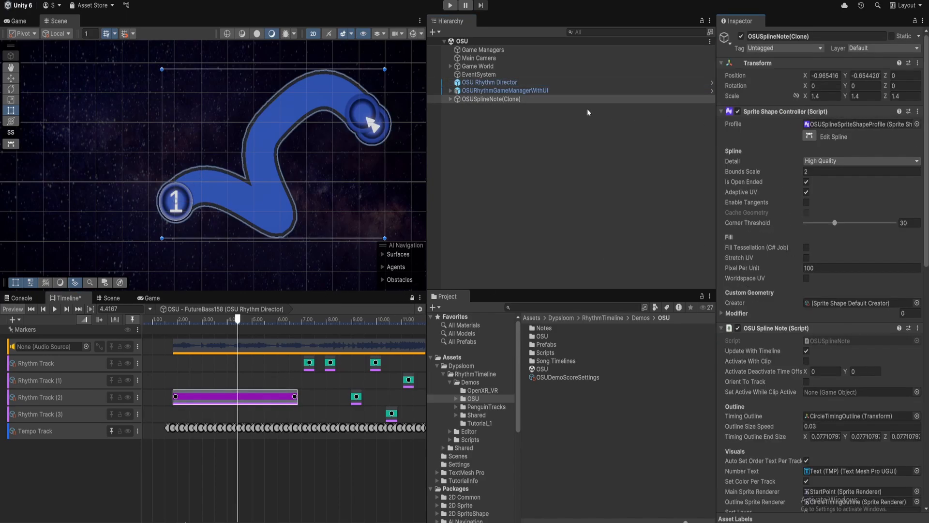
mouse_move(838, 139)
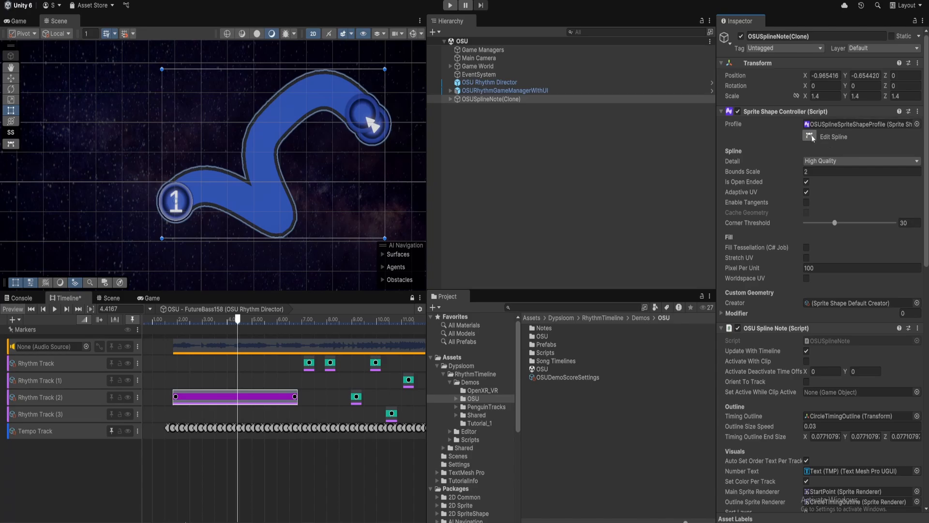
click(809, 136)
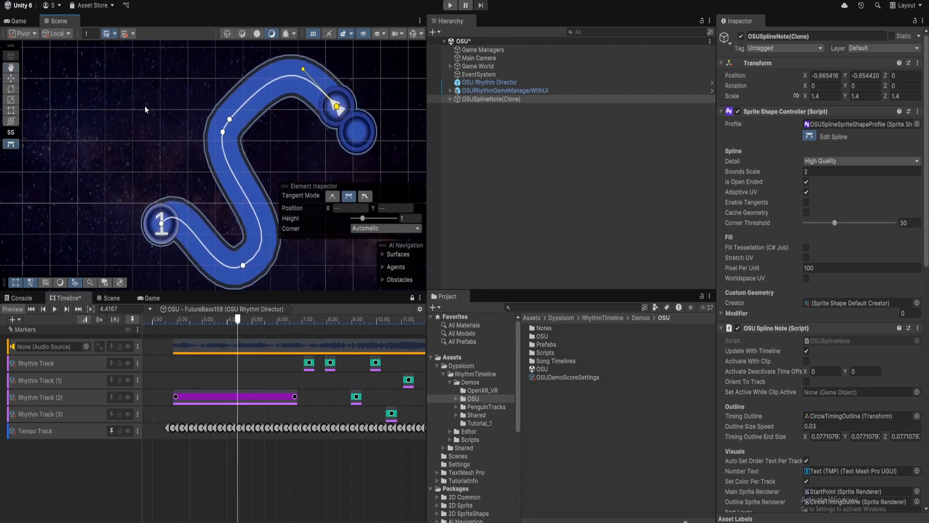
click(17, 21)
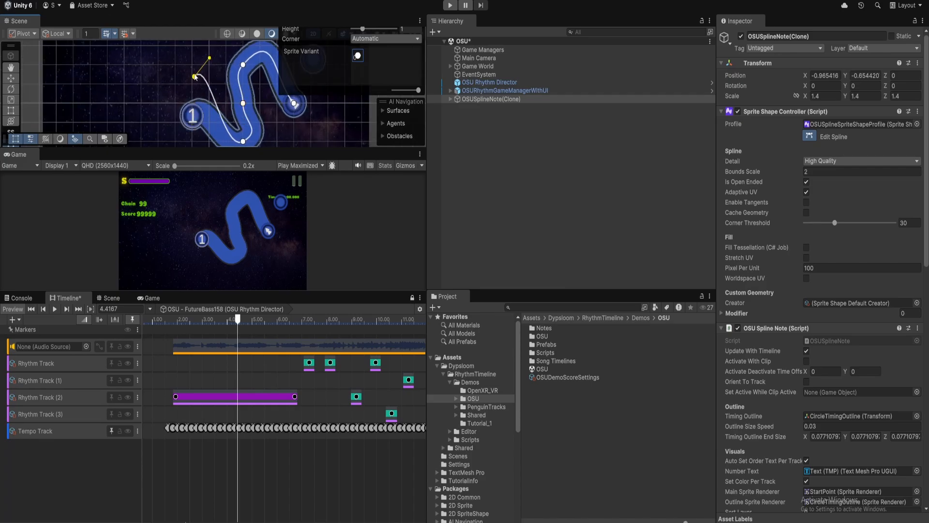
- Bend the curve at the spline's first control point, then reselect the spline note clip
drag(194, 77, 159, 82)
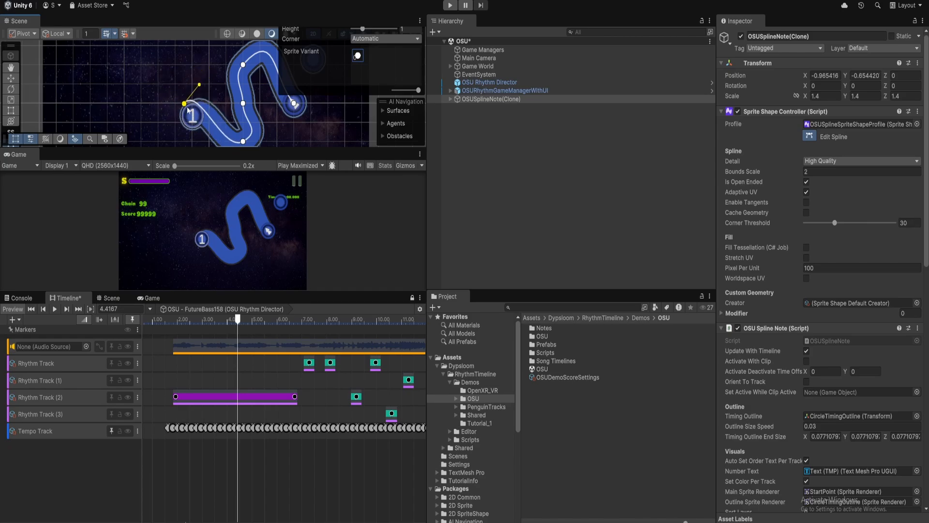
click(234, 397)
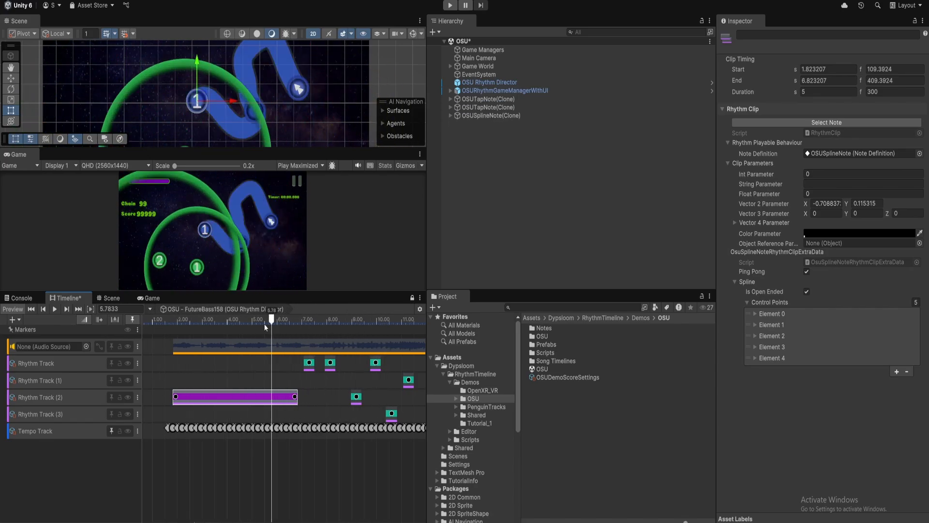
- Scrub the timeline from the spline note at 4.15 s to the tap notes near 10.58 s
drag(265, 318, 267, 318)
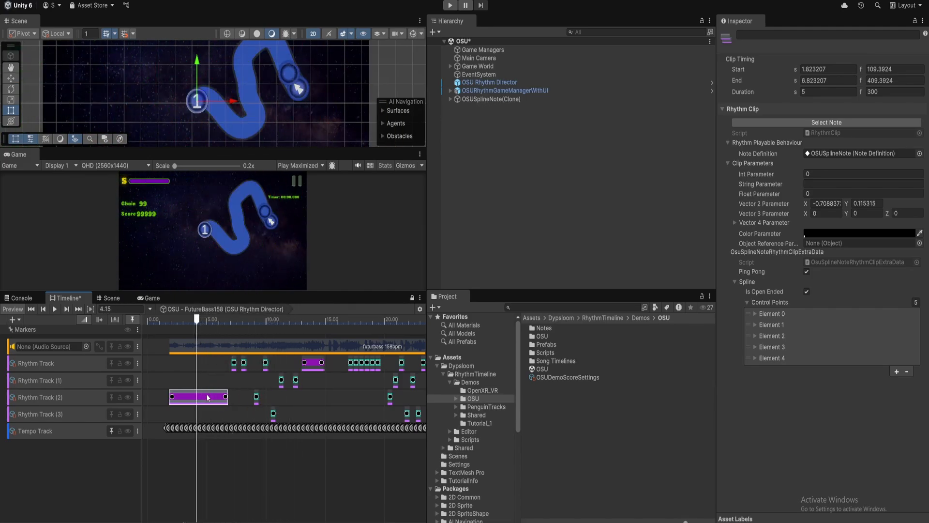
mouse_move(262, 349)
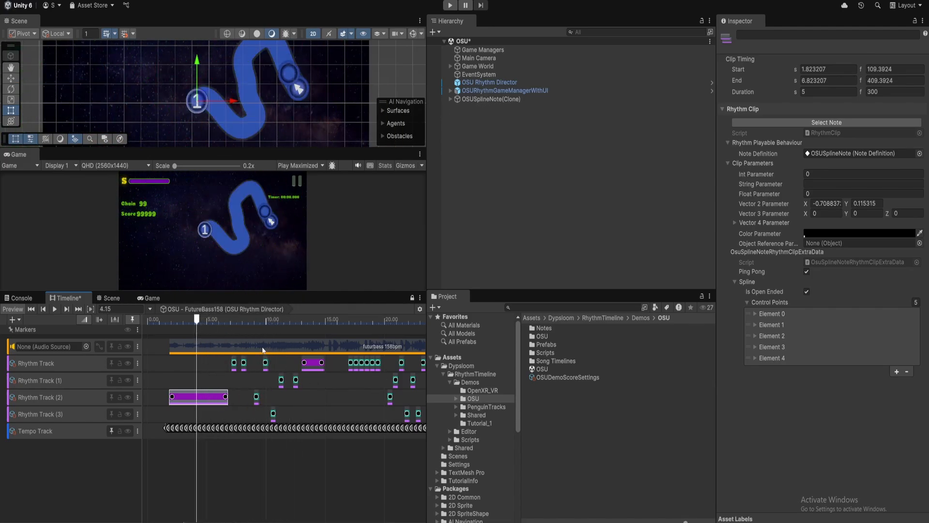
drag(197, 319, 283, 319)
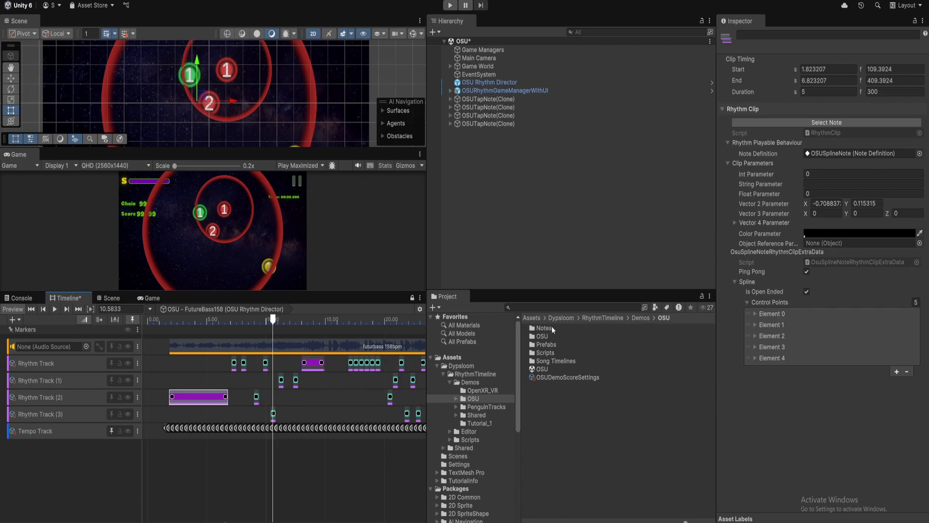
- Open the Notes folder and enter Prefab Mode on OSUTapNote
click(544, 344)
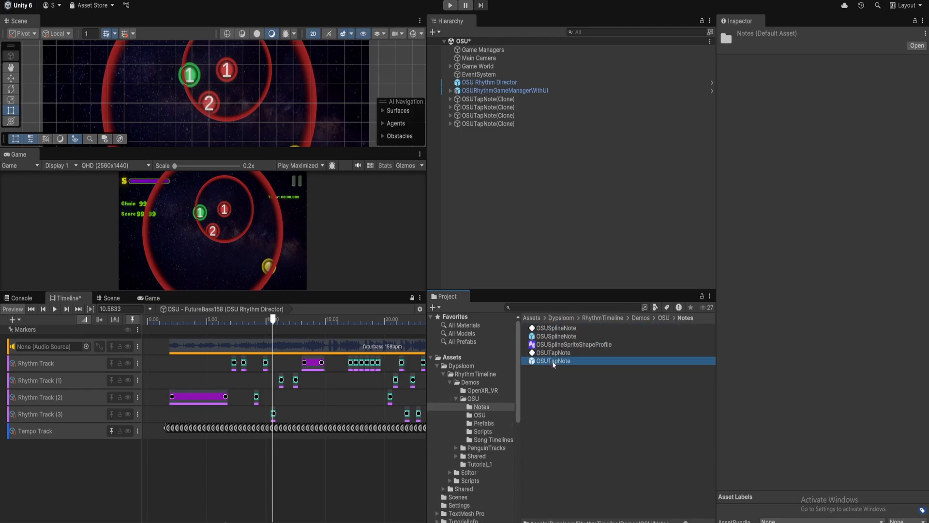
double_click(552, 360)
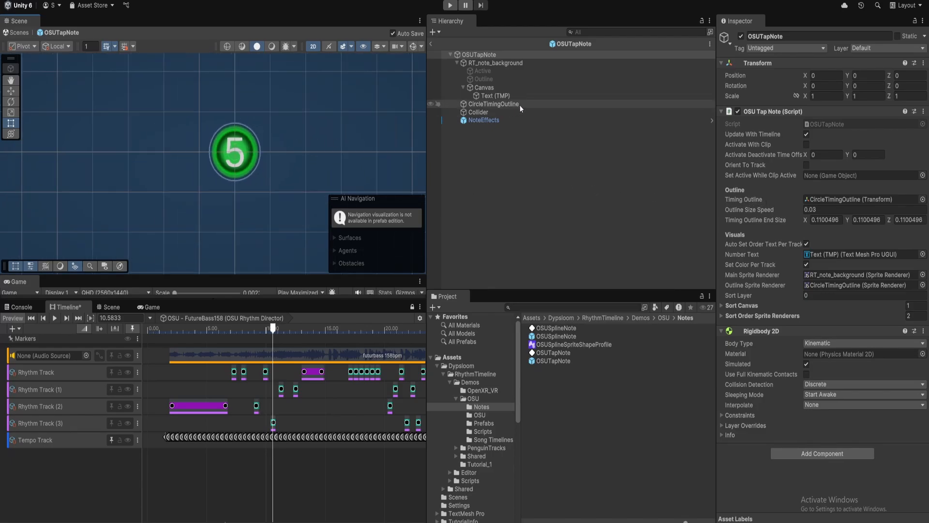
- Inspect CircleTimingOutline, scaling up its ring, then the OSUTapNote root's settings
click(494, 104)
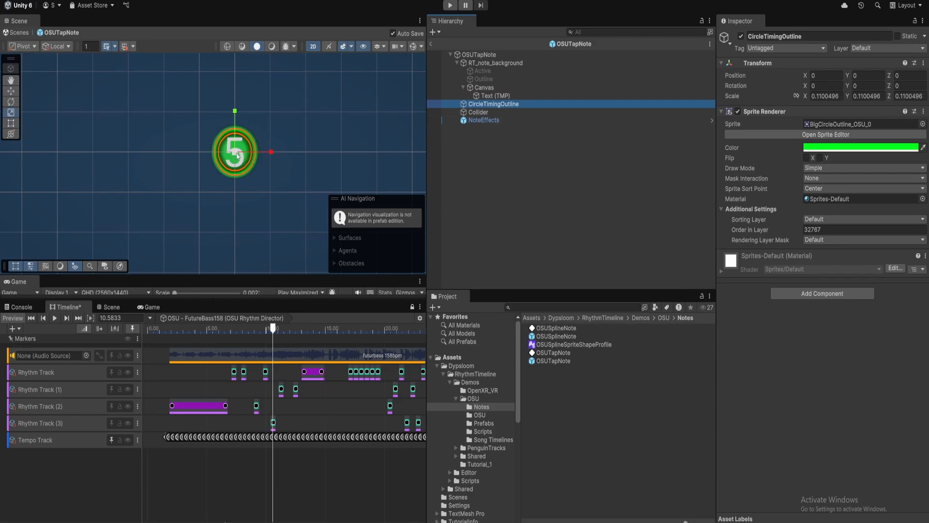
drag(271, 151, 302, 152)
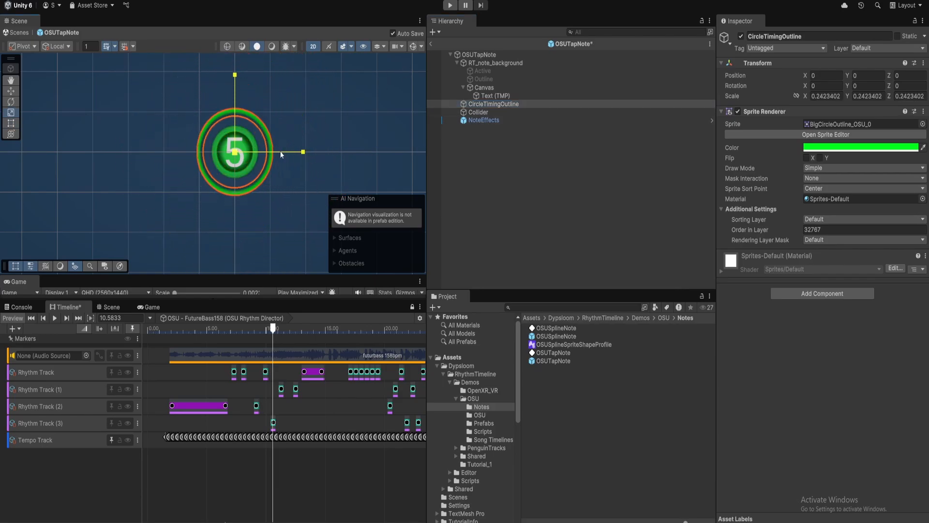
click(496, 63)
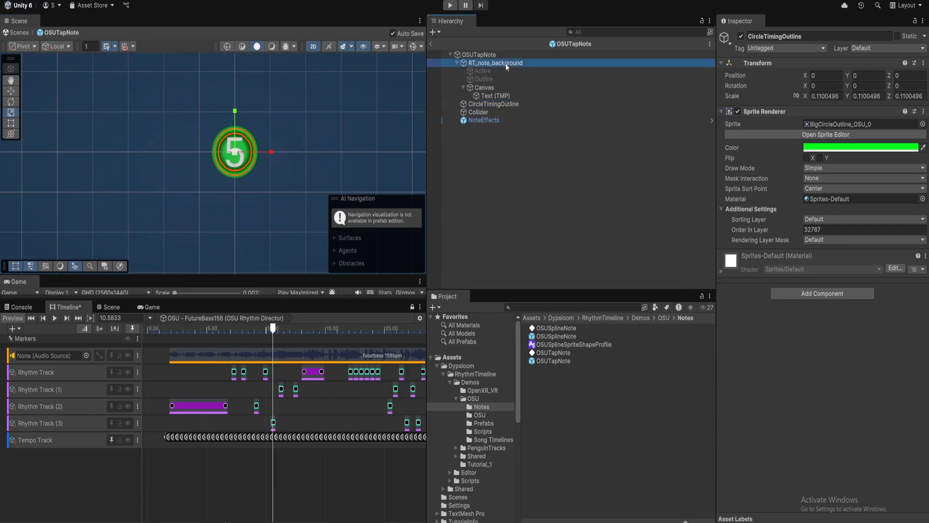
click(478, 53)
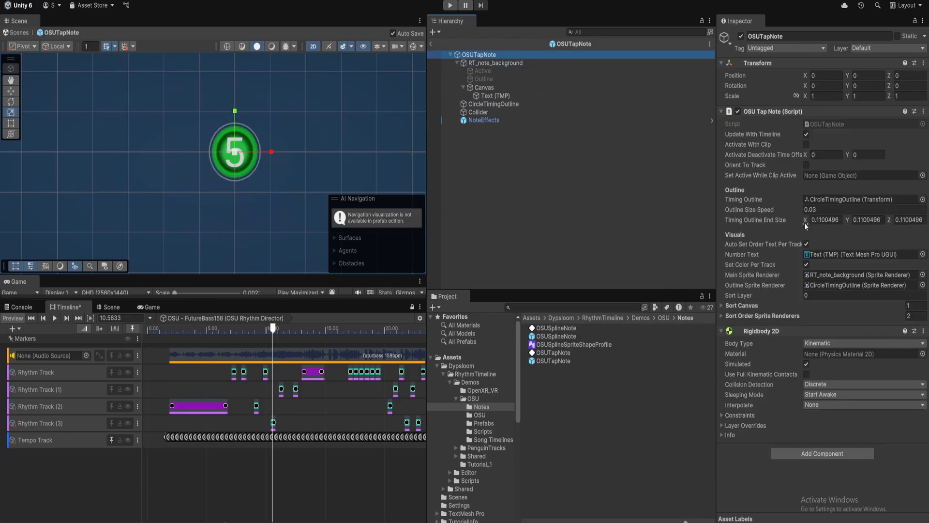
click(825, 220)
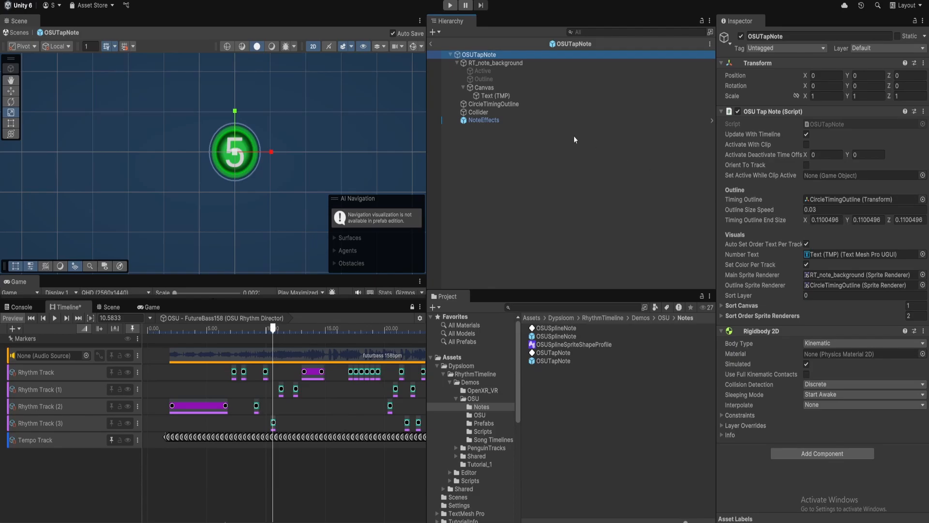
- Check the Collider and CircleTimingOutline children, then the root's 0.11 outline end size
click(478, 111)
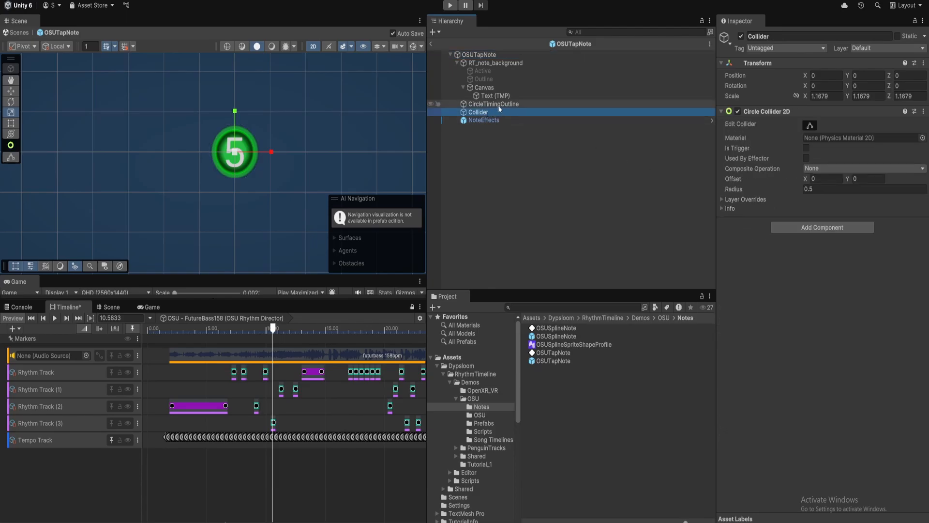
click(493, 103)
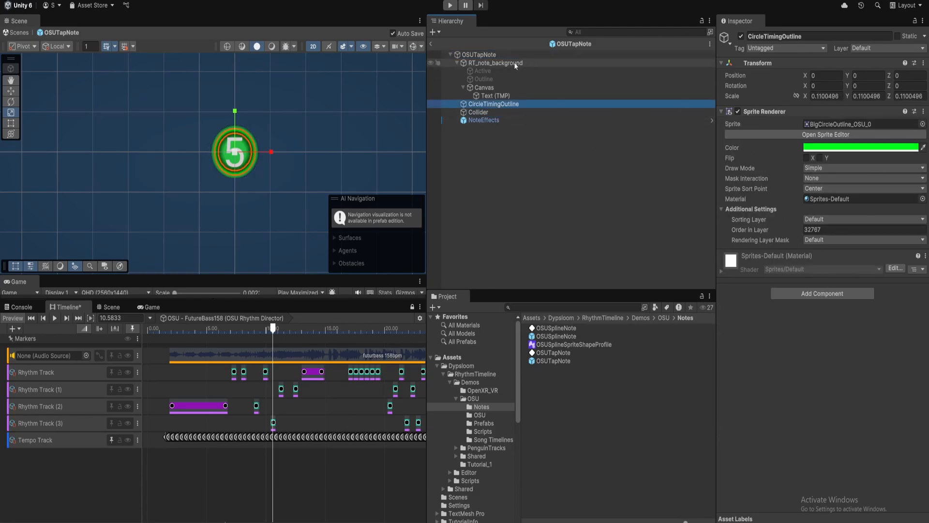
click(479, 54)
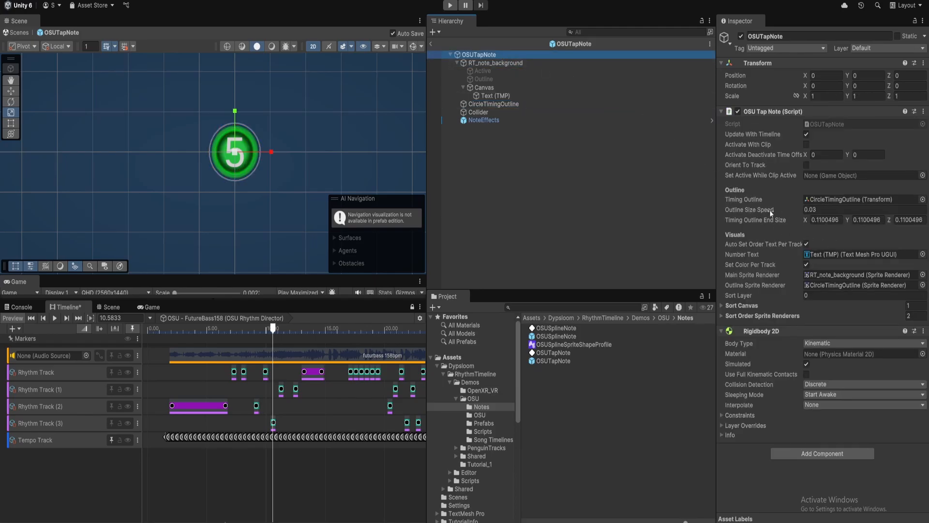
click(829, 209)
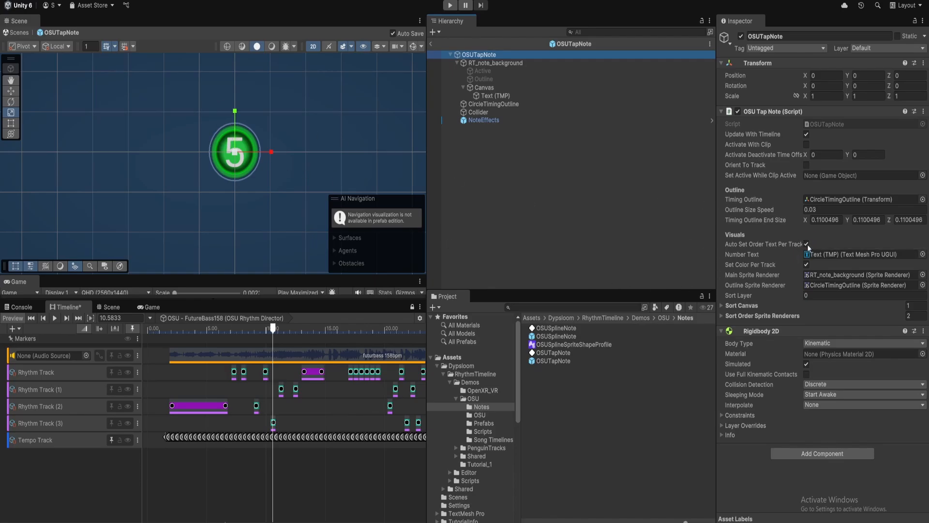
mouse_move(795, 273)
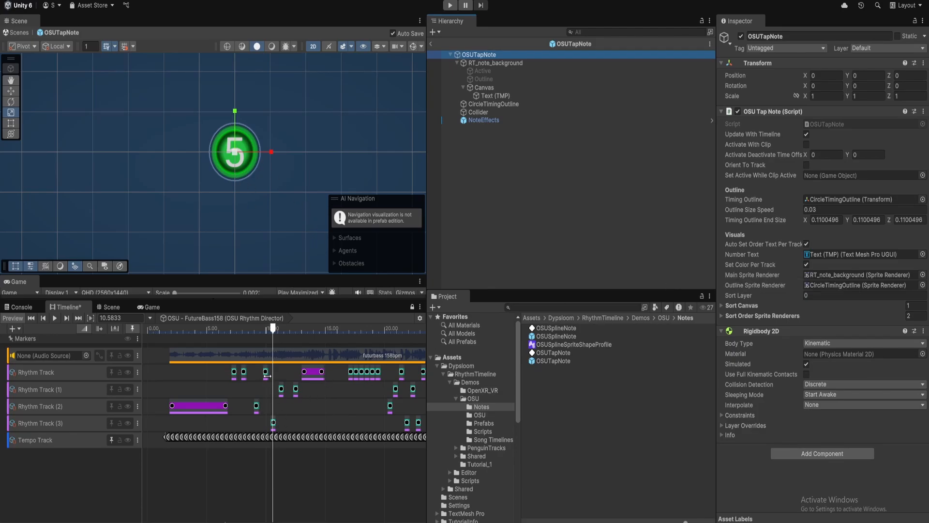
mouse_move(525, 166)
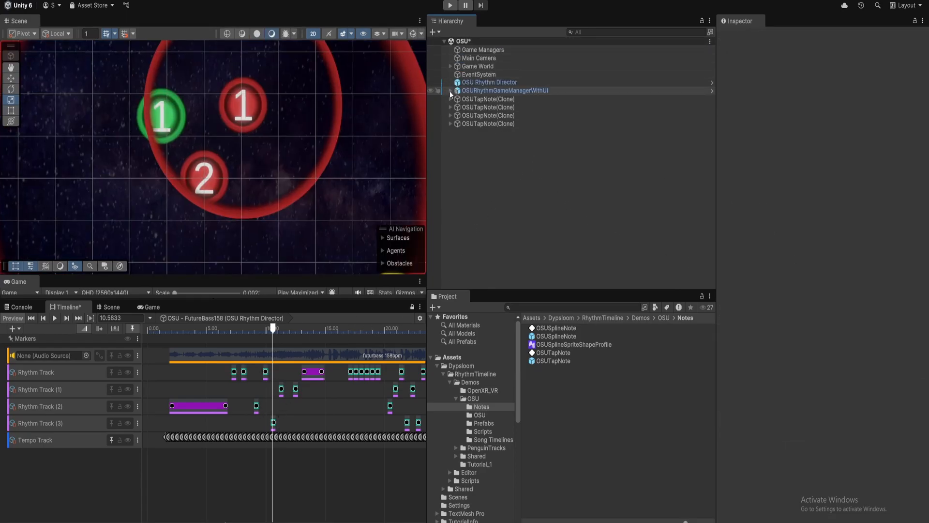
- Expand Game World's Tracks and compare track colours: OSUTrackObject (0) green, (2) blue
click(451, 66)
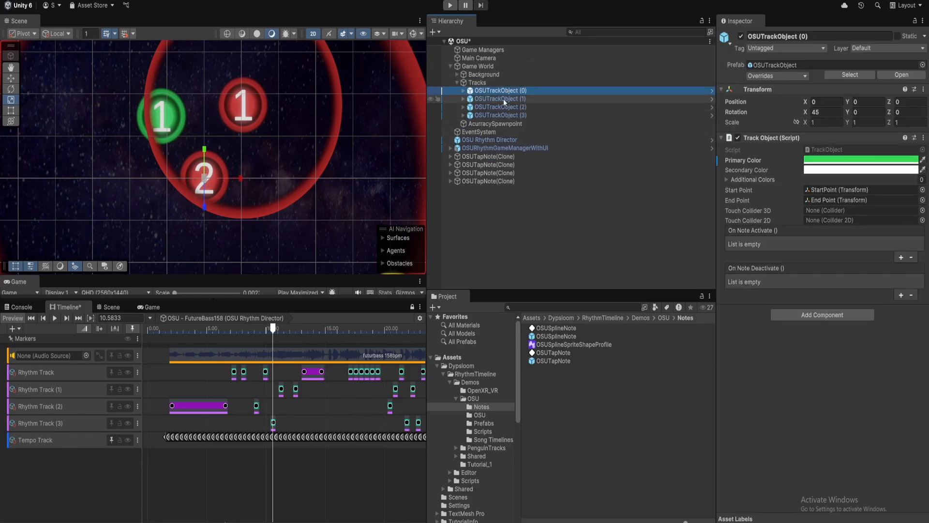
click(501, 107)
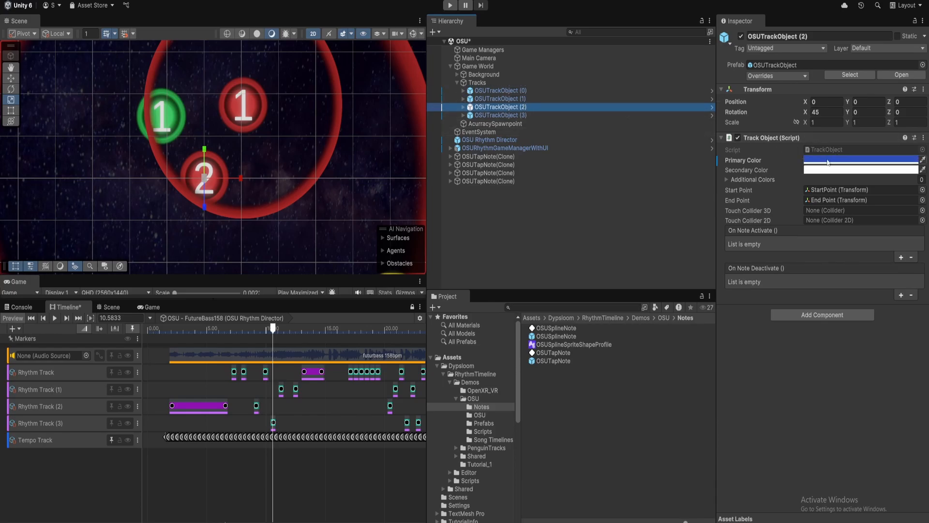
click(502, 115)
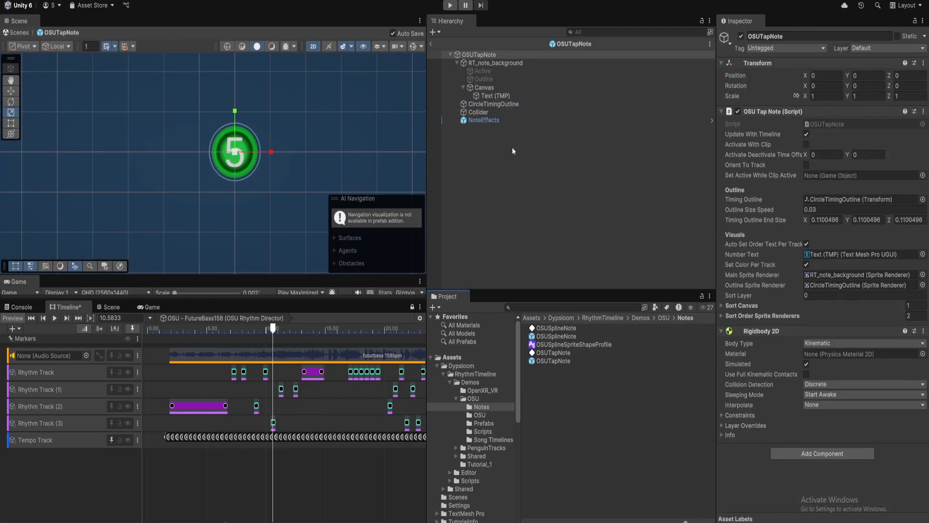
mouse_move(753, 310)
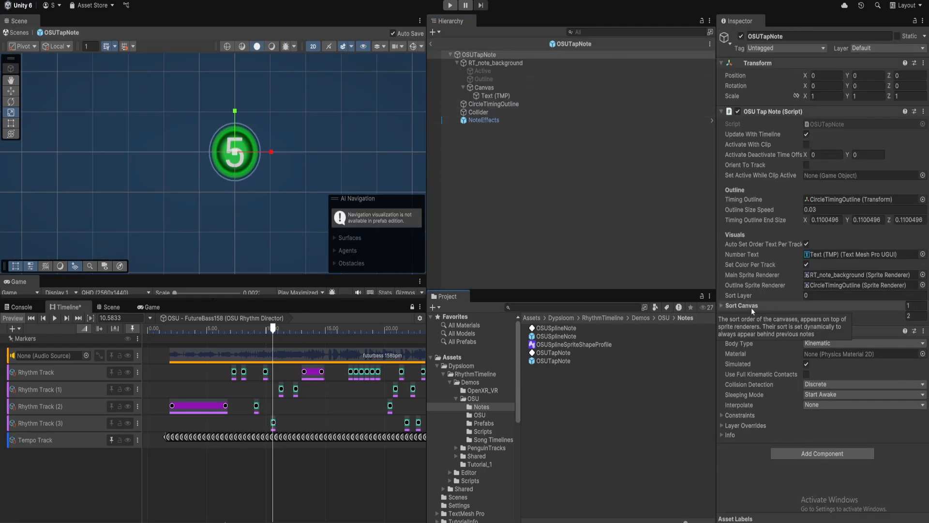
- Expand the OSU Tap Note script's Sort Canvas list, revealing its sort entries
click(723, 305)
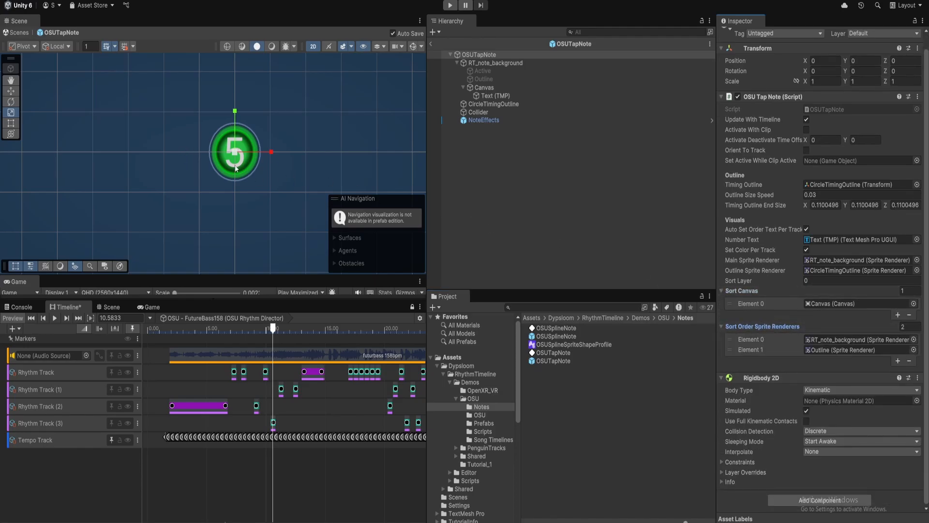
mouse_move(272, 165)
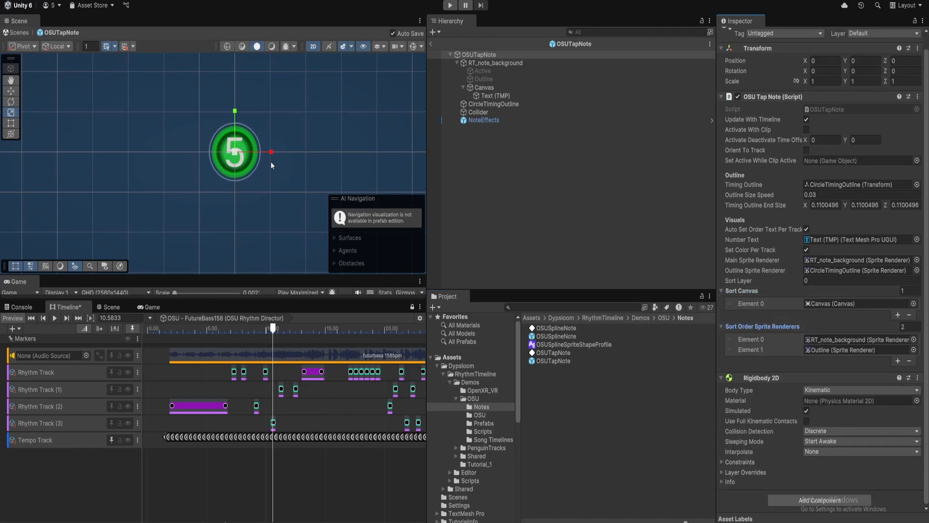
mouse_move(306, 127)
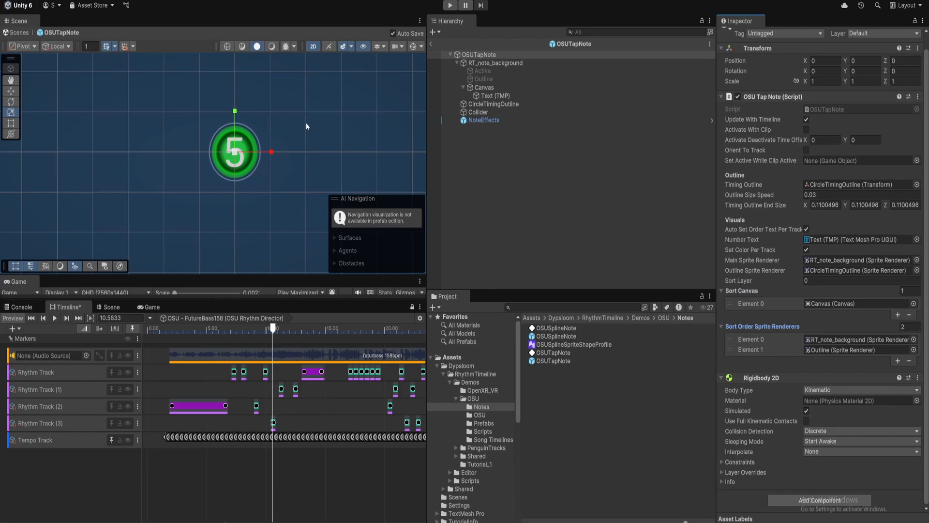
mouse_move(359, 161)
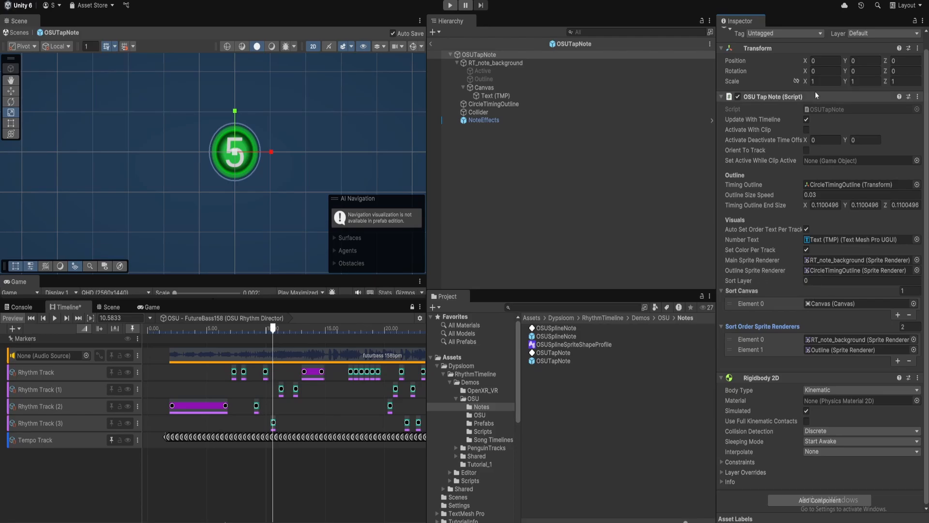
click(882, 34)
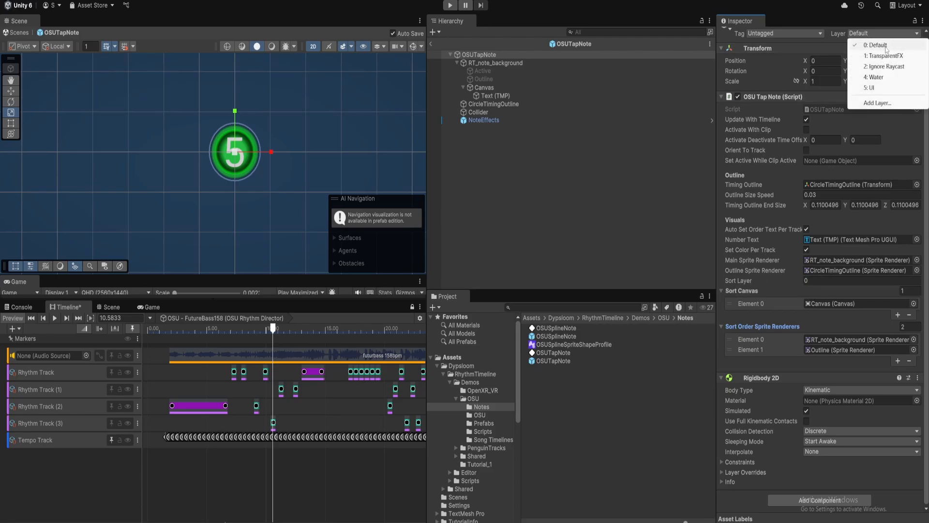
mouse_move(871, 88)
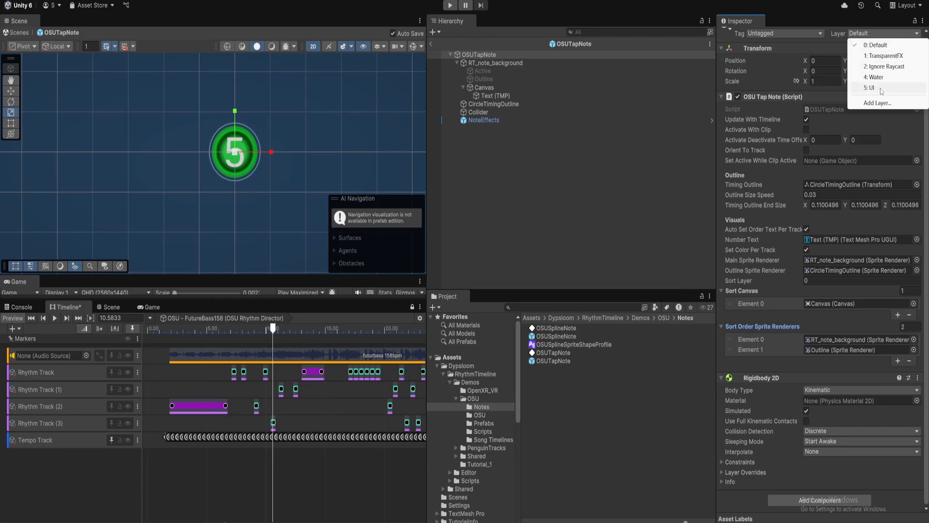
mouse_move(883, 77)
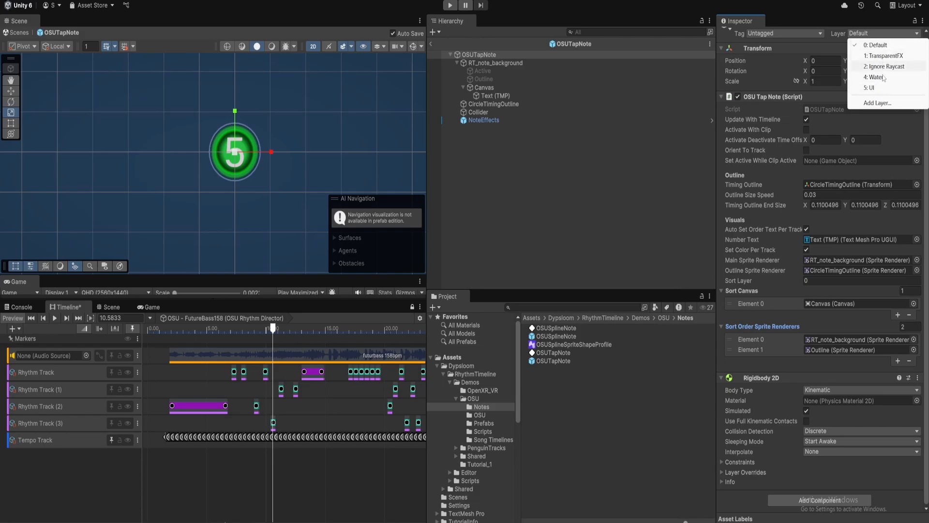
mouse_move(873, 88)
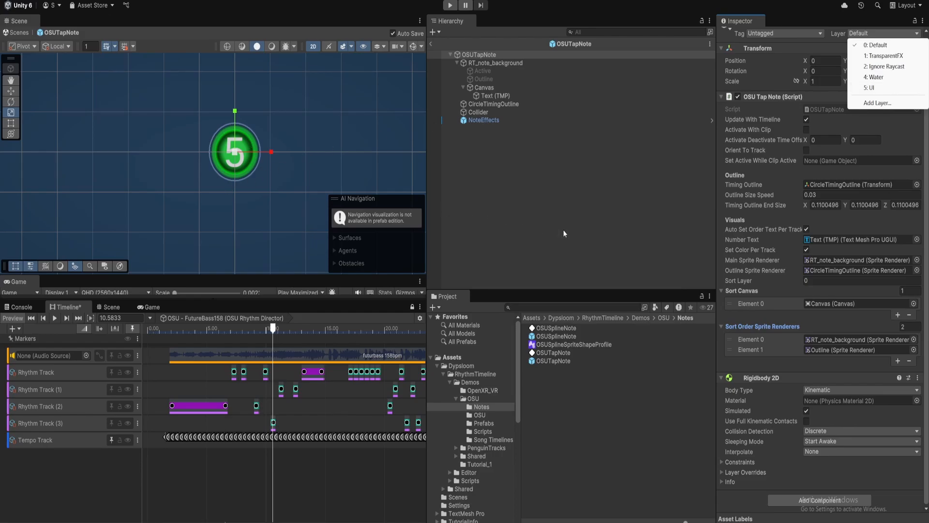
mouse_move(750, 337)
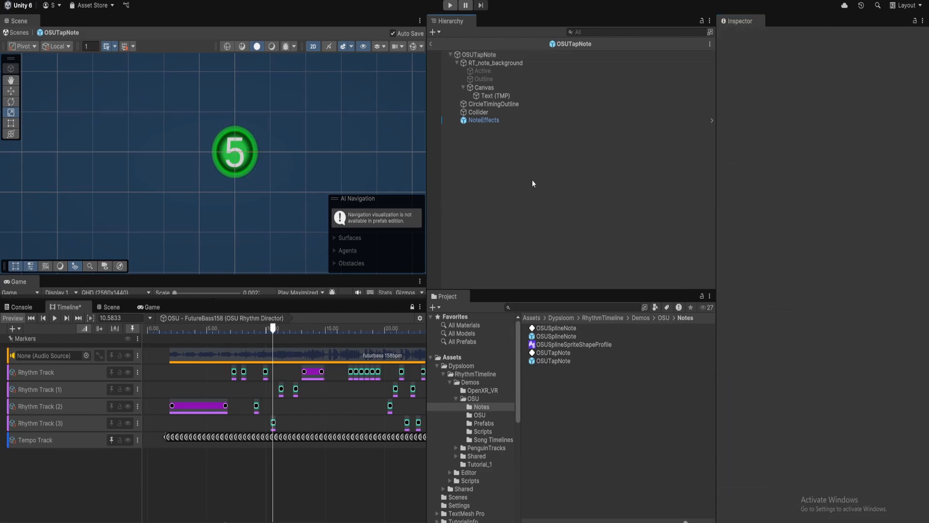
click(478, 112)
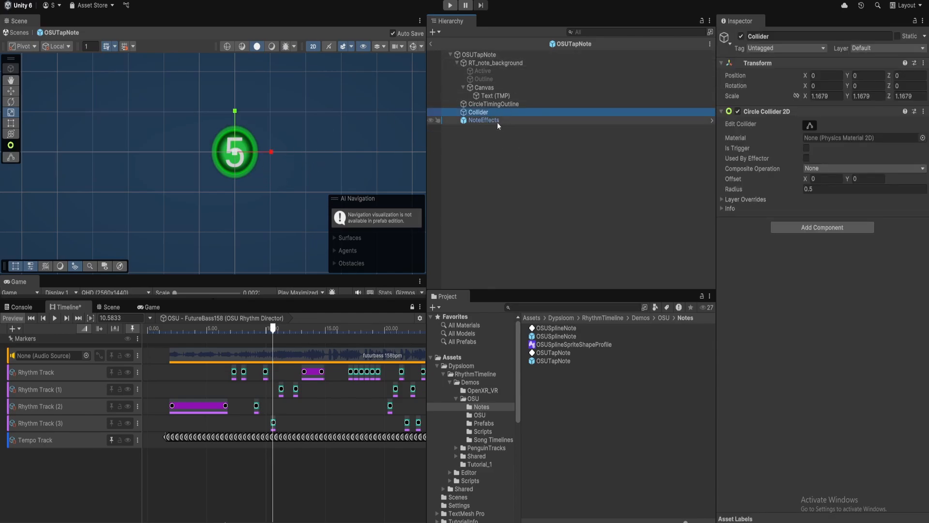
click(483, 119)
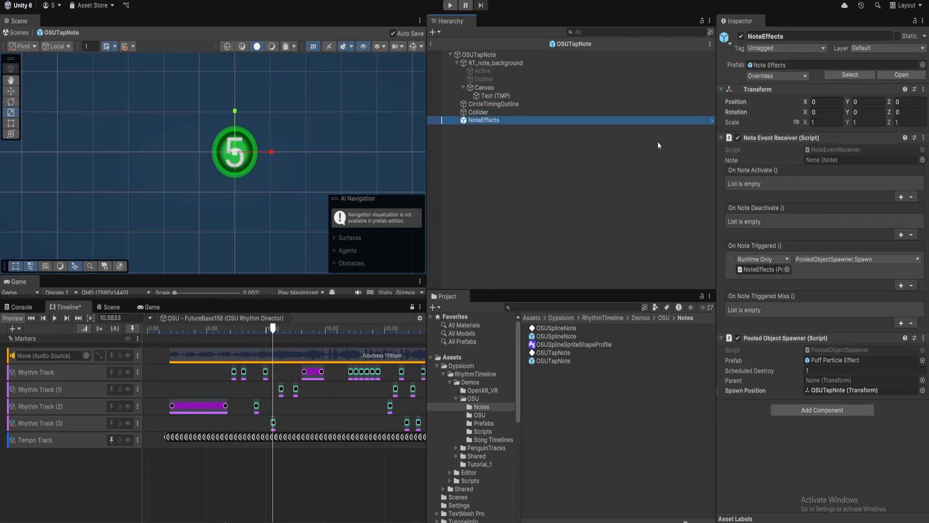
mouse_move(775, 150)
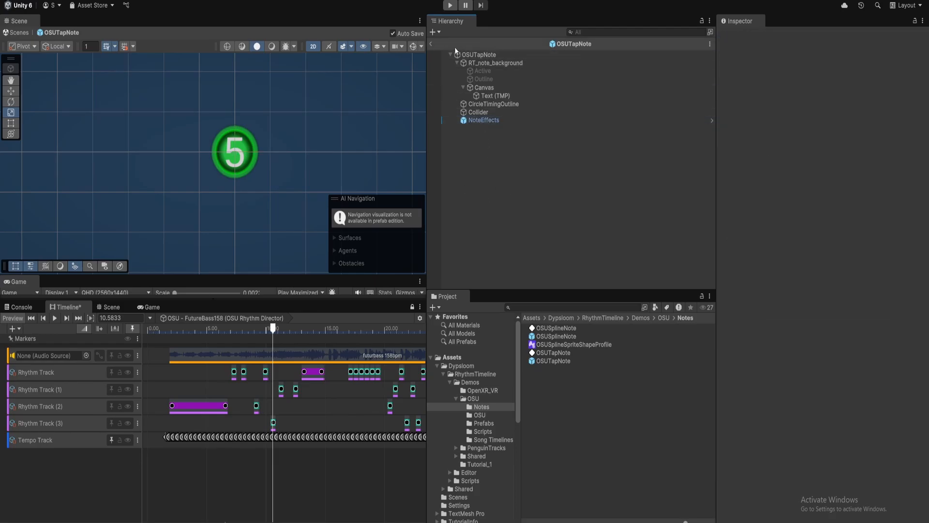
click(433, 44)
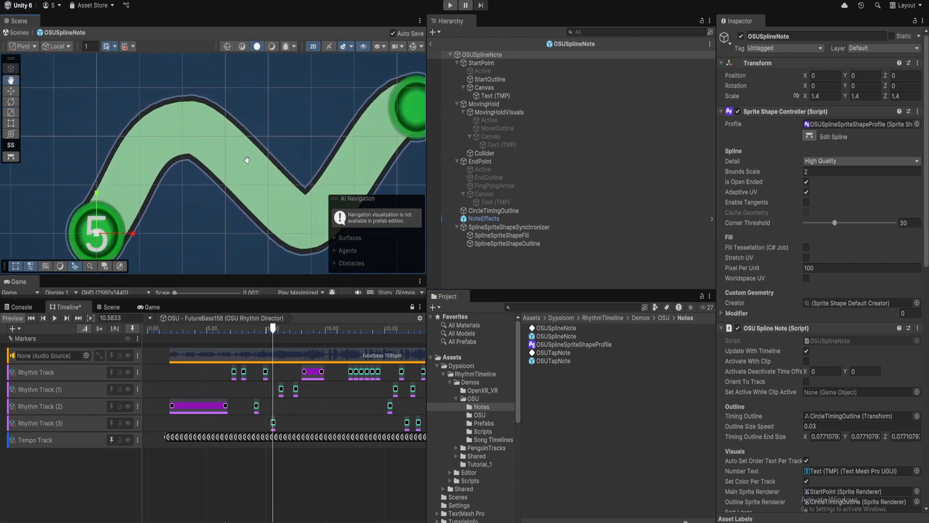
- Inspect StartPoint, MovingHold and EndPoint, then scroll through the OSUSplineNote root's components
click(482, 63)
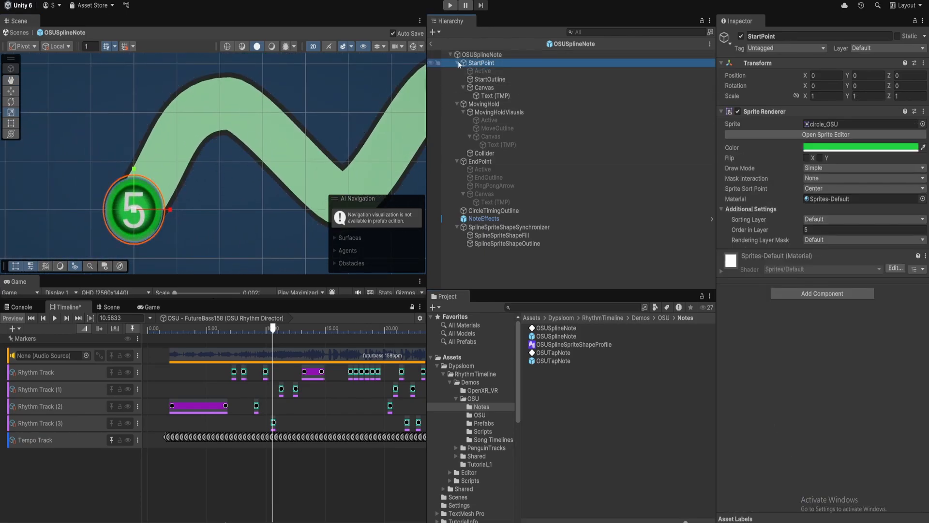
click(457, 71)
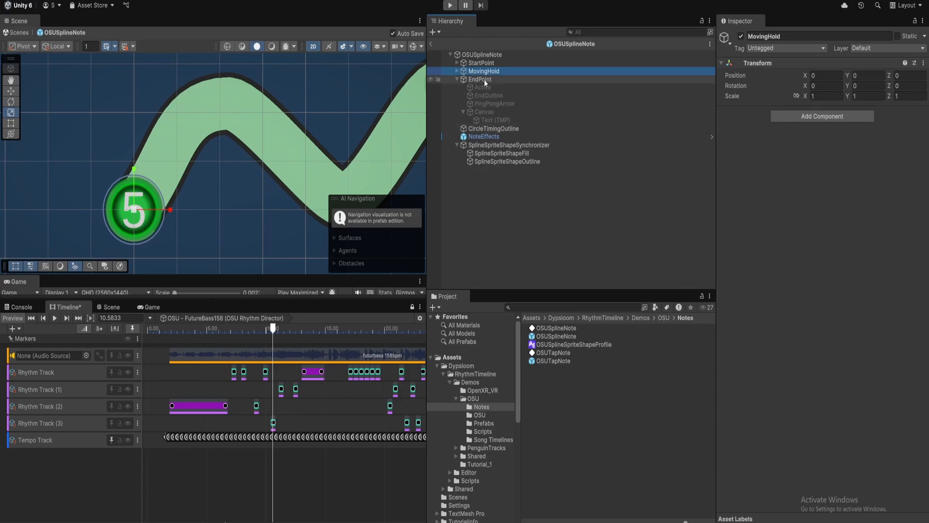
click(480, 79)
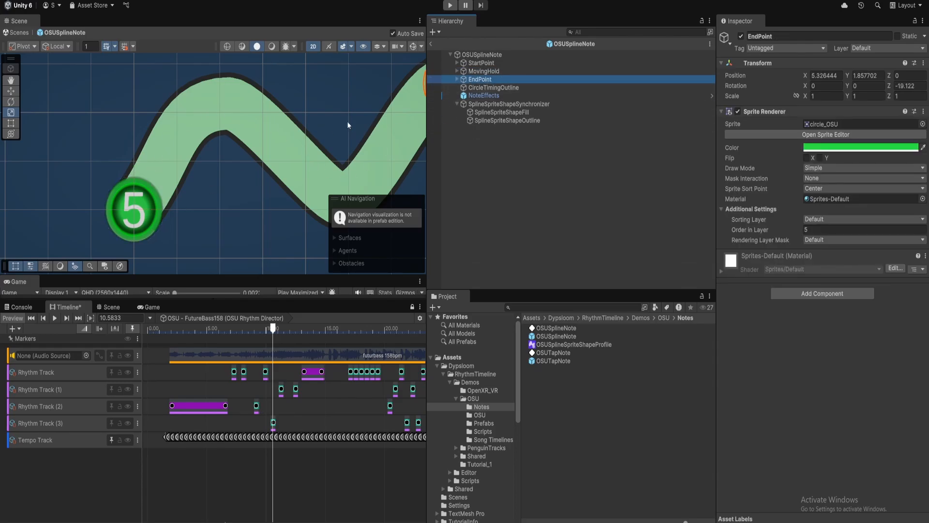
click(483, 54)
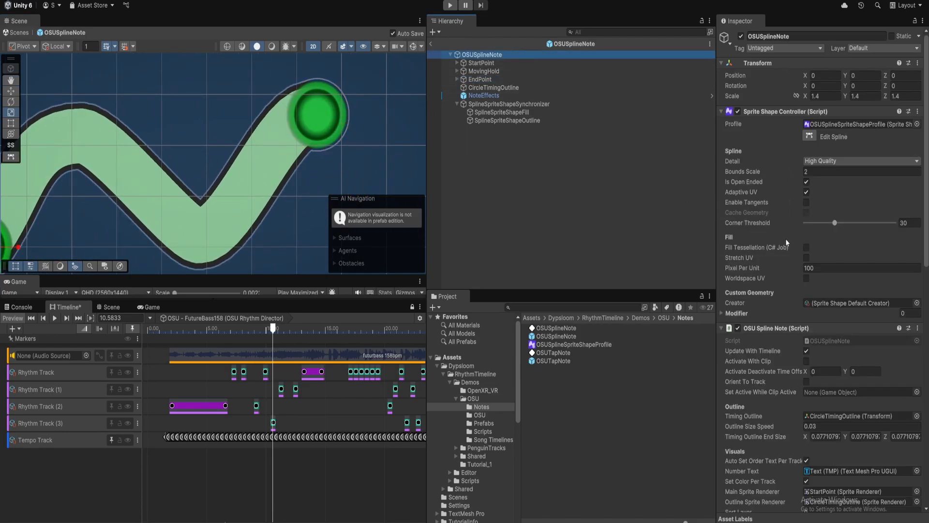
scroll(down, 3)
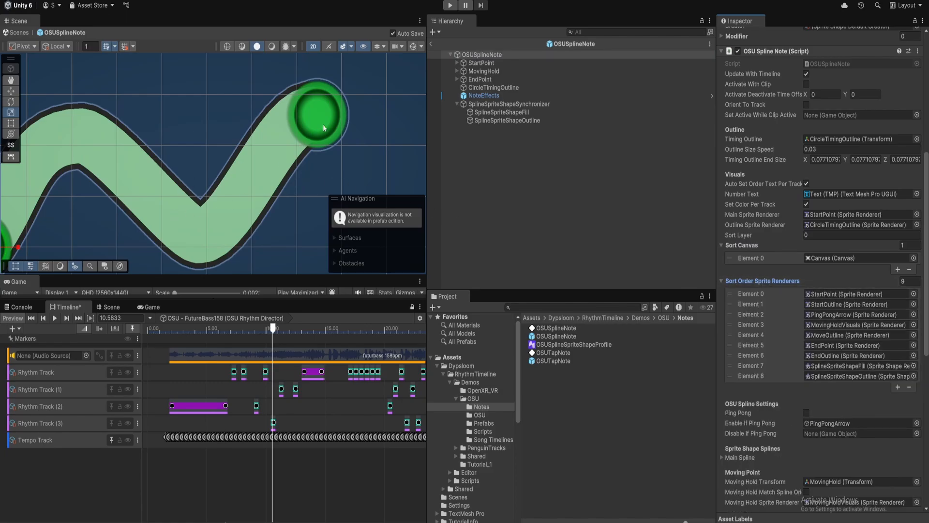
mouse_move(270, 147)
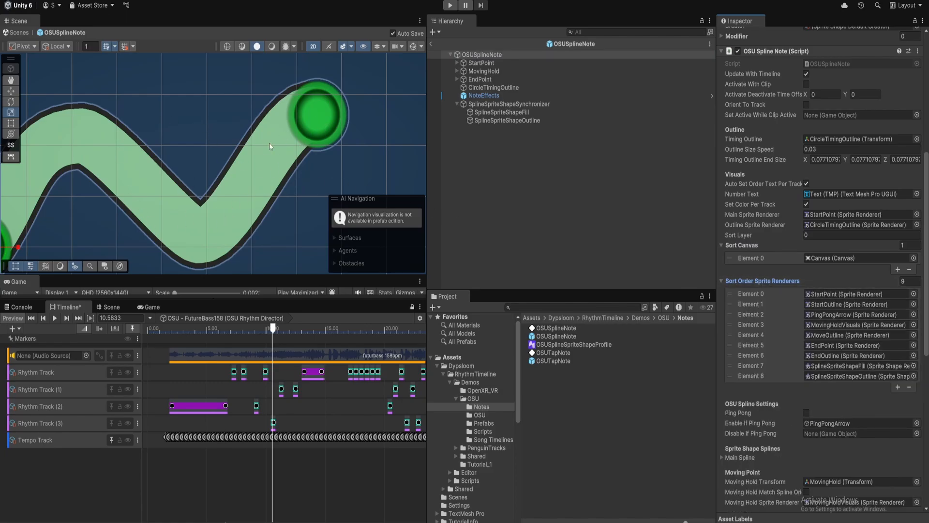
mouse_move(380, 168)
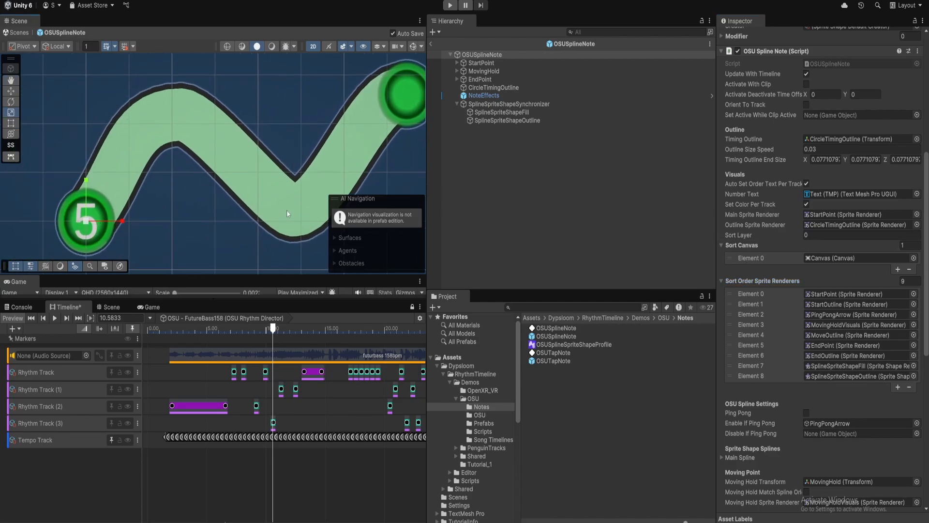
mouse_move(279, 136)
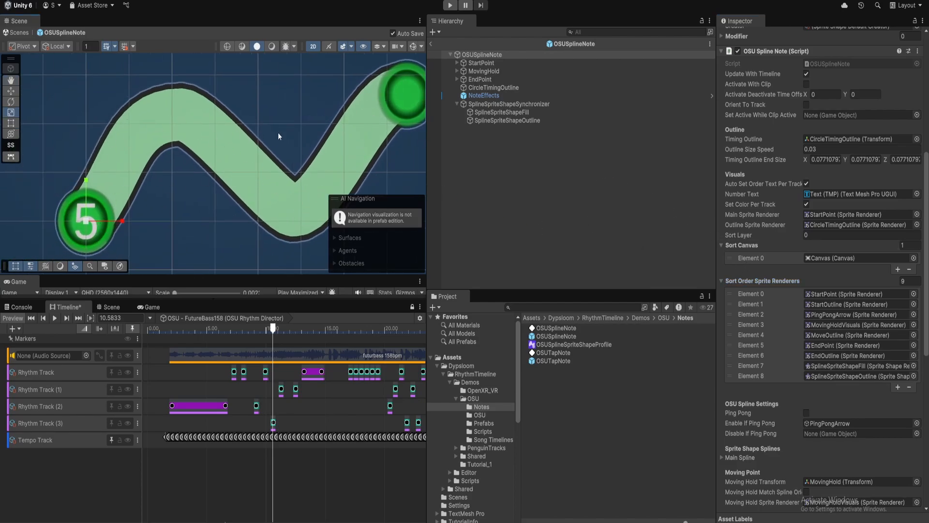
mouse_move(280, 142)
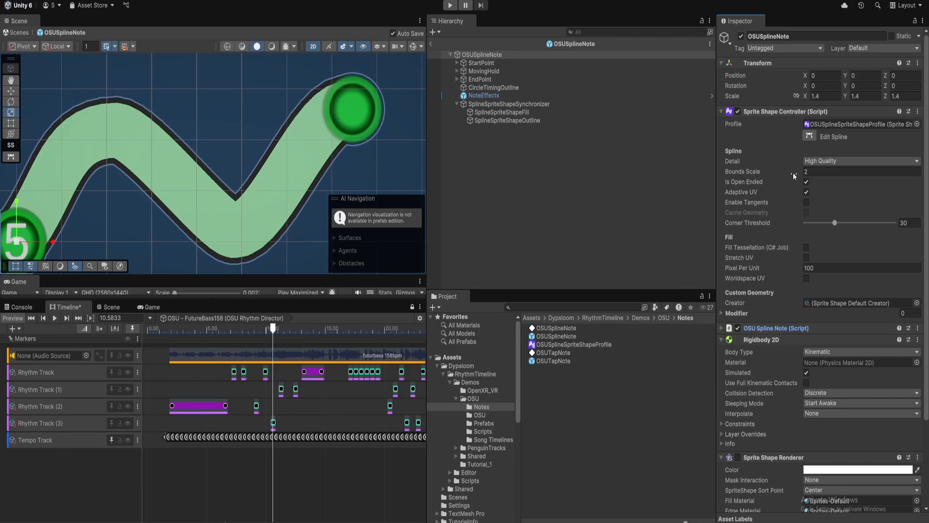
mouse_move(503, 58)
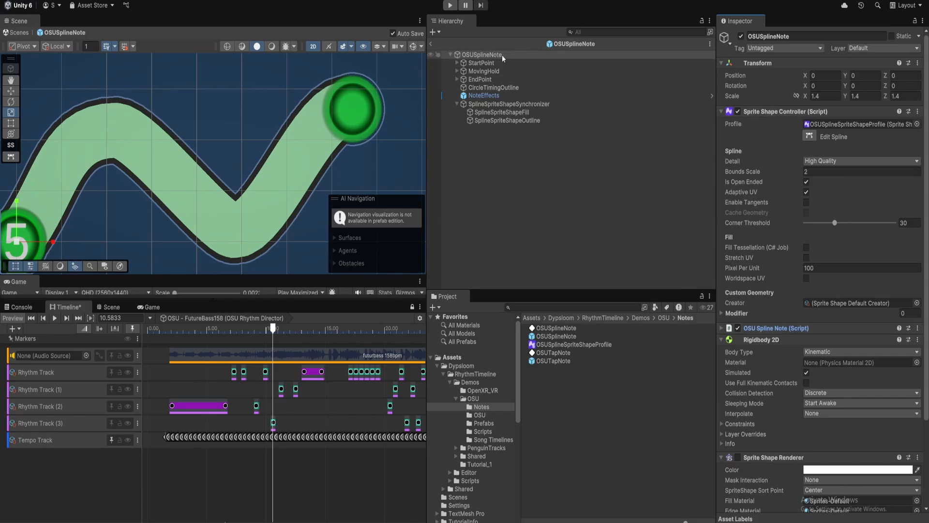
mouse_move(810, 135)
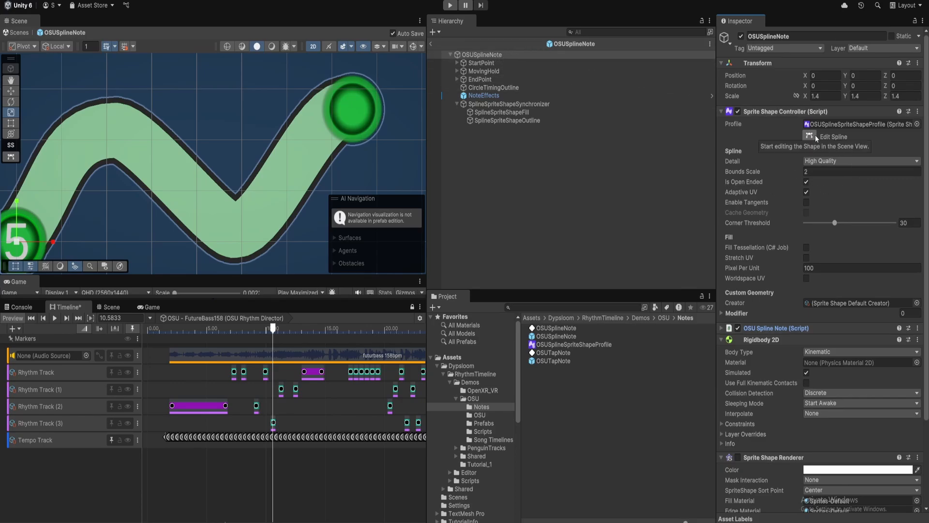
mouse_move(191, 154)
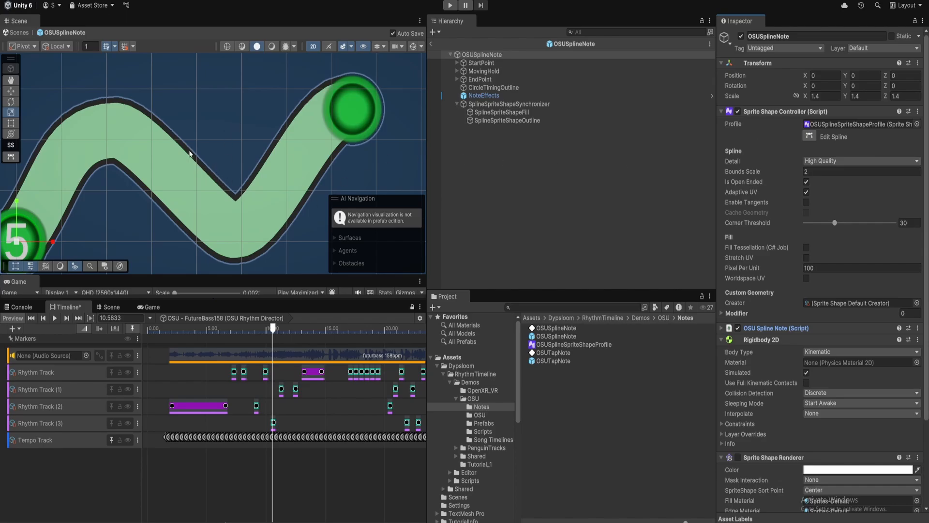
mouse_move(814, 143)
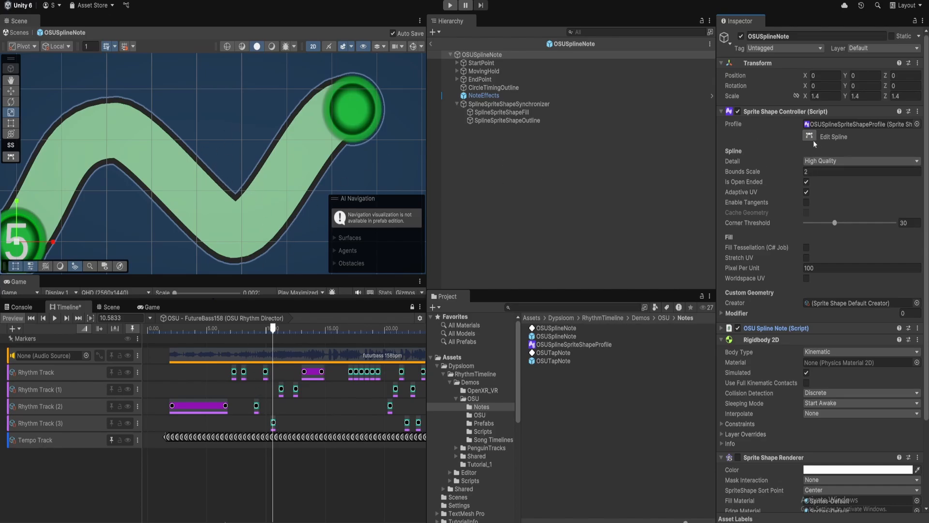
mouse_move(816, 143)
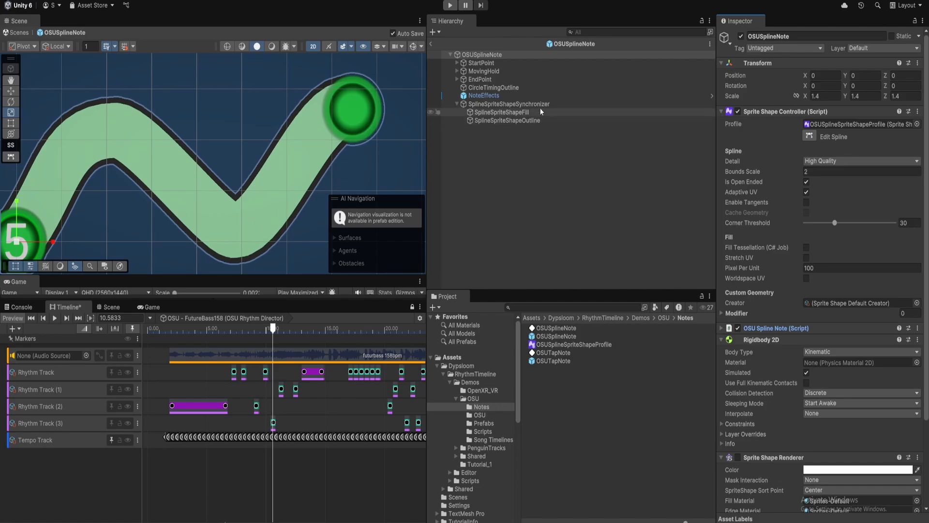
- View SplineSpriteShapeFill, SplineSpriteShapeOutline, then SplineSpriteShapeSynchronizer in the Inspector
click(502, 112)
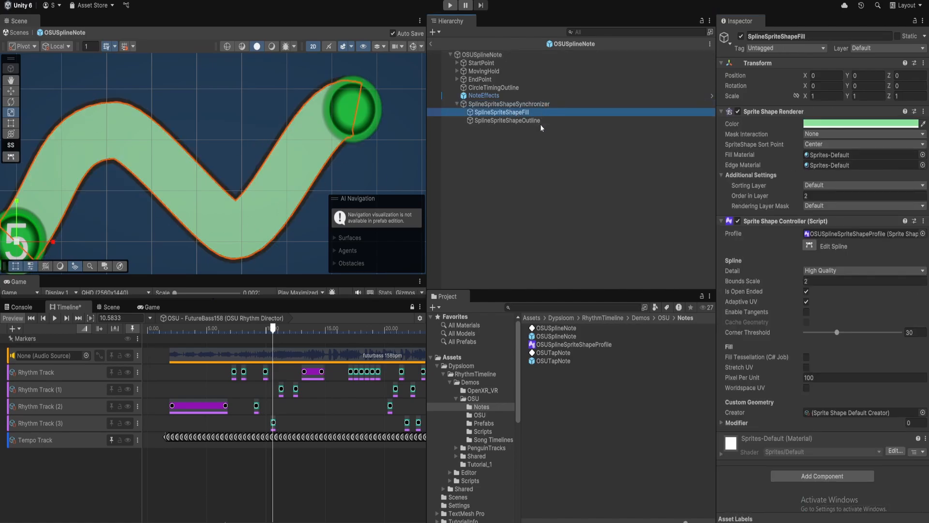
click(507, 121)
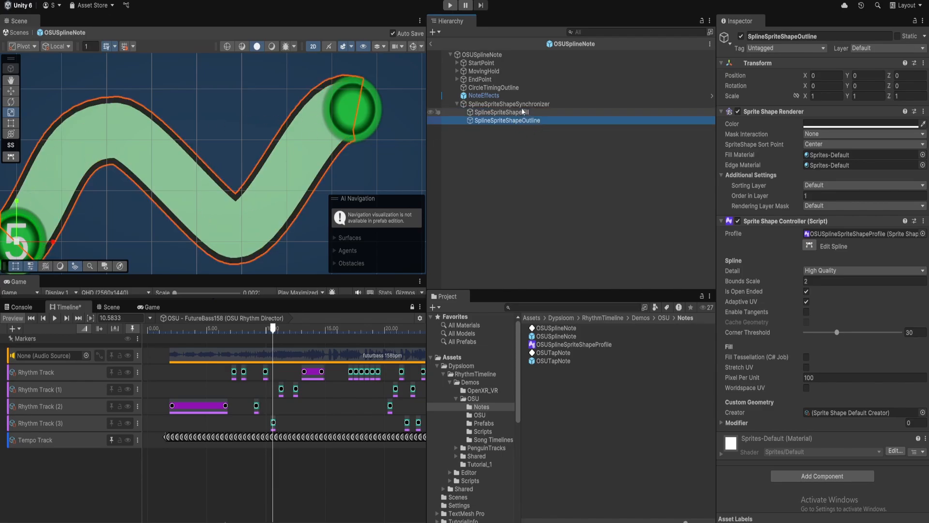
click(508, 103)
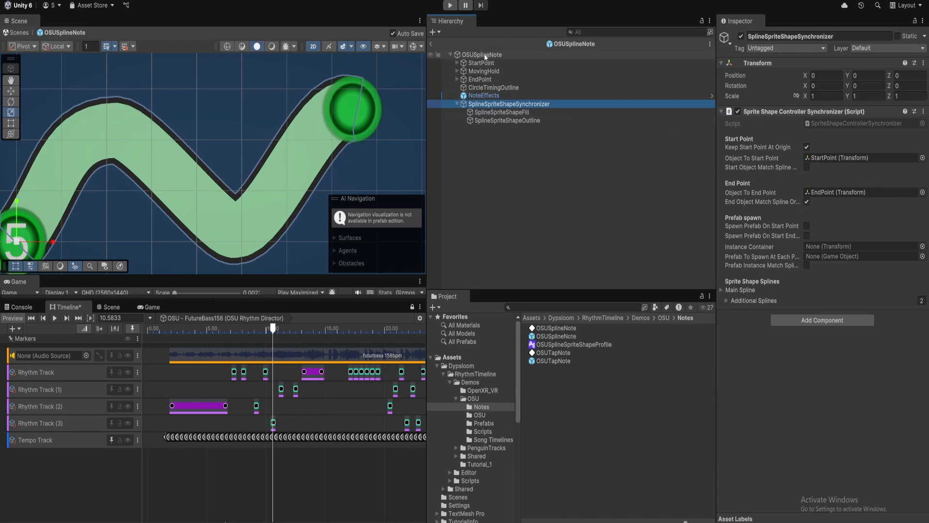
- Expand the synchronizer's Additional Splines, fill (size 1) and outline (size 1.2), then reselect OSUSplineNote
click(480, 54)
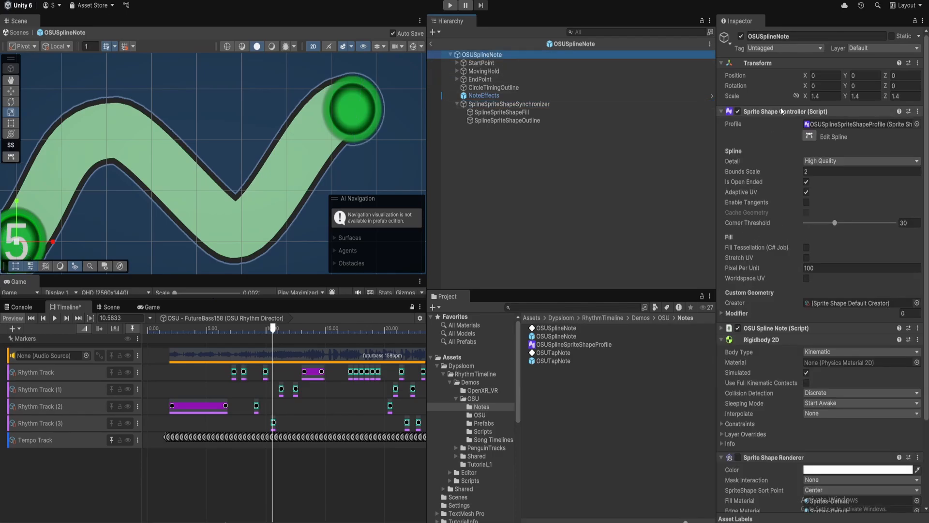
click(508, 103)
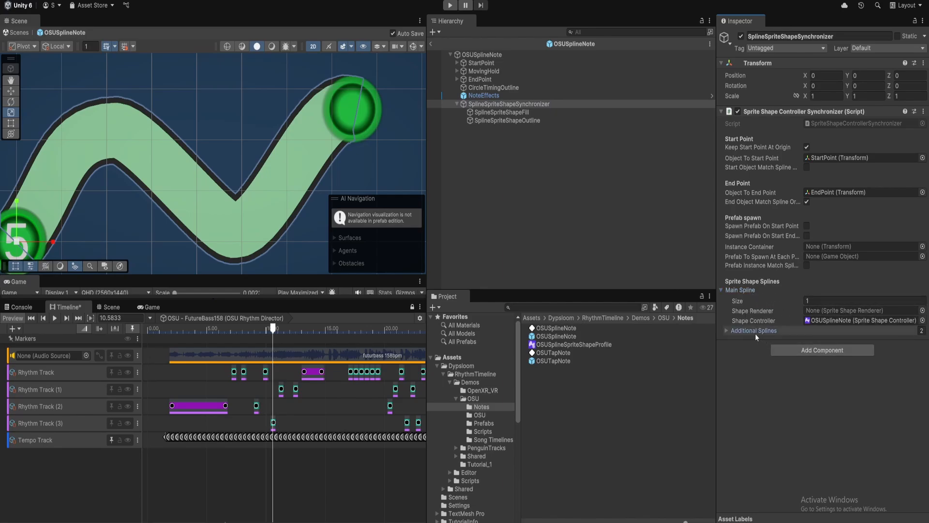
click(727, 331)
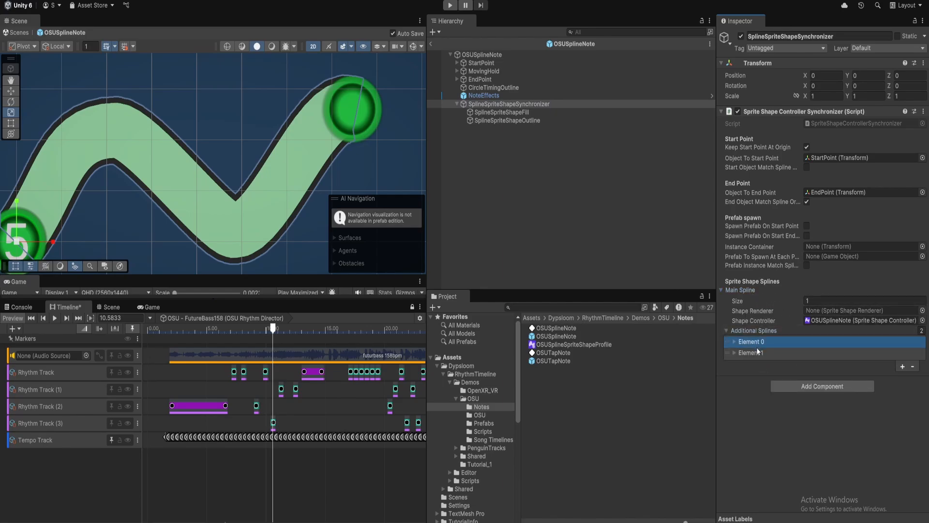
click(734, 341)
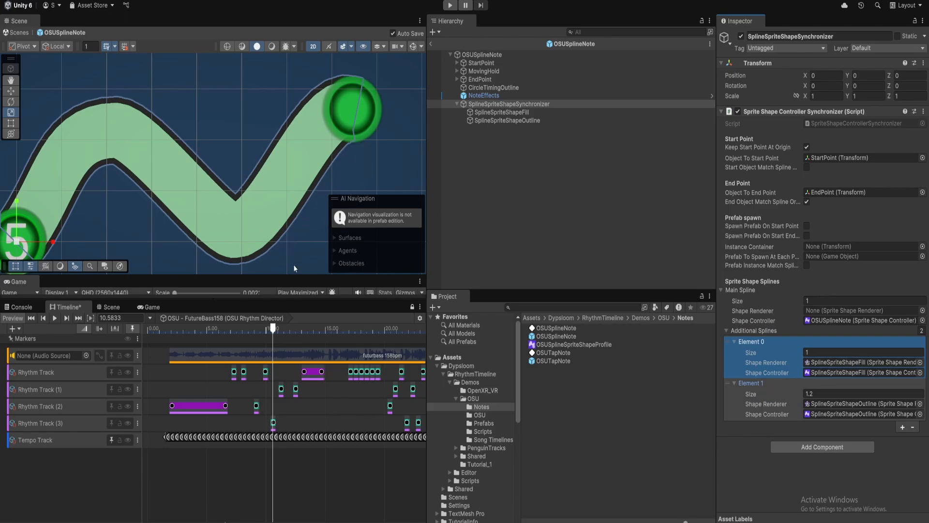
click(863, 393)
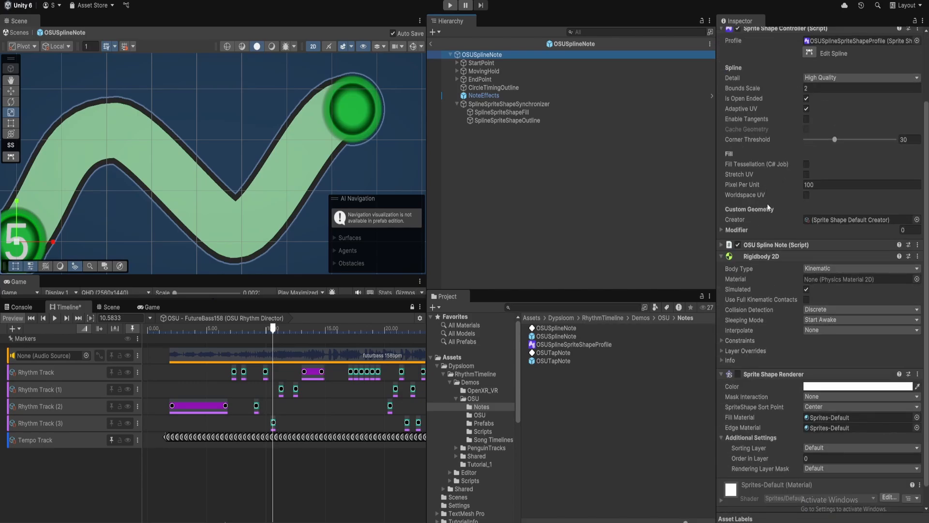
- Select the purple spline note clip on Rhythm Track (2) to show its ping-pong and five control points
scroll(down, 3)
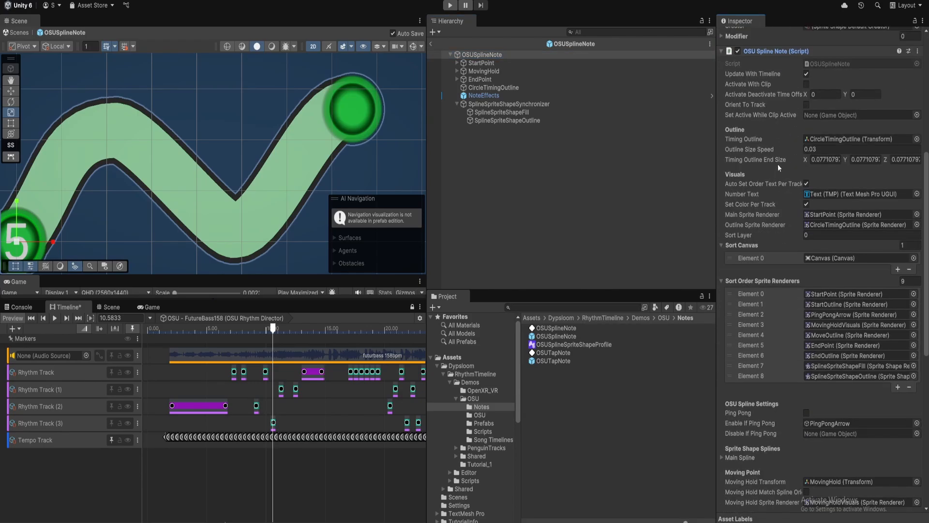
scroll(down, 3)
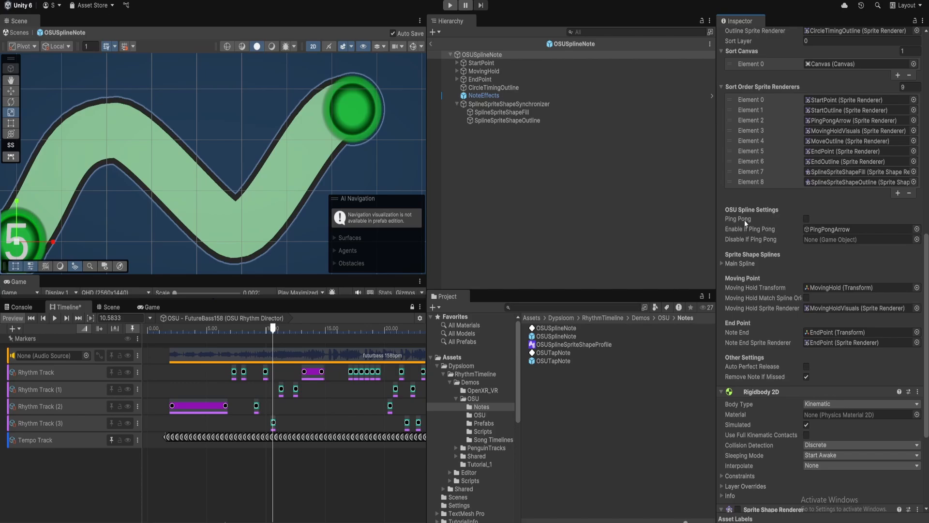
mouse_move(172, 212)
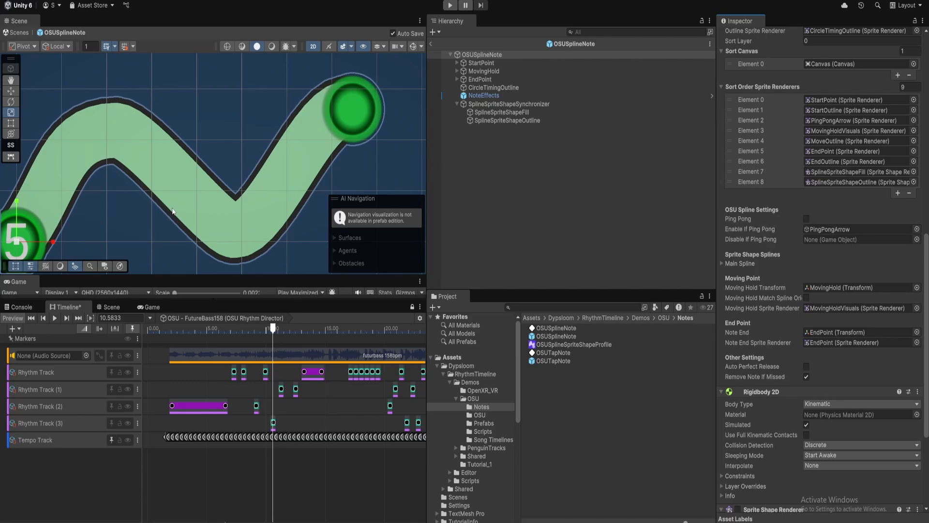
mouse_move(232, 185)
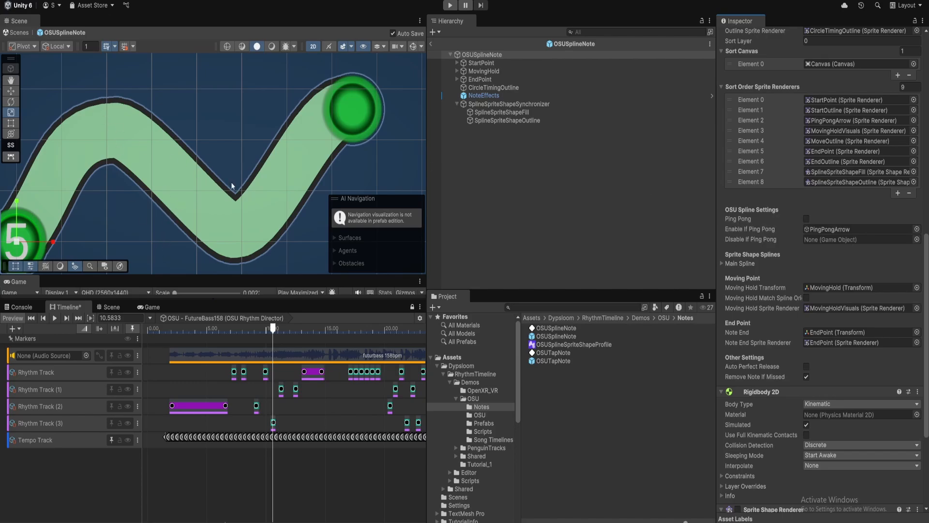
mouse_move(337, 125)
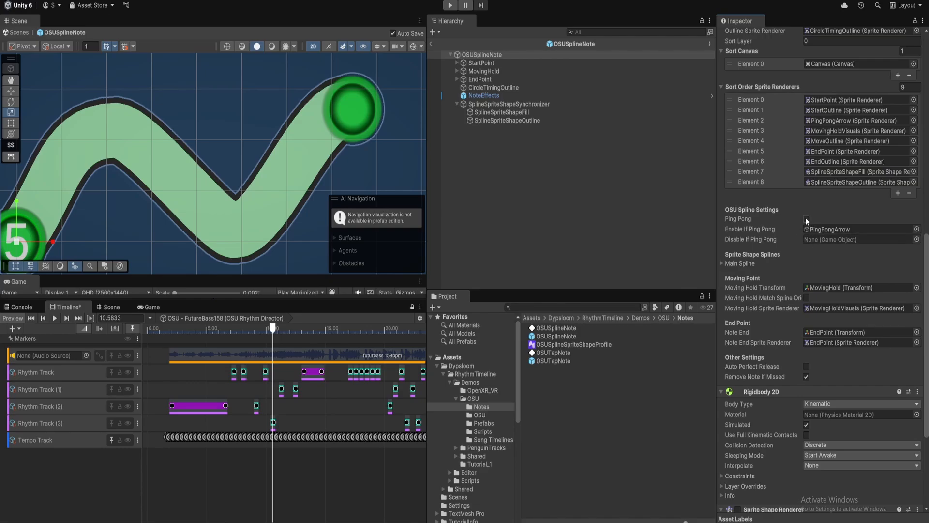
click(806, 219)
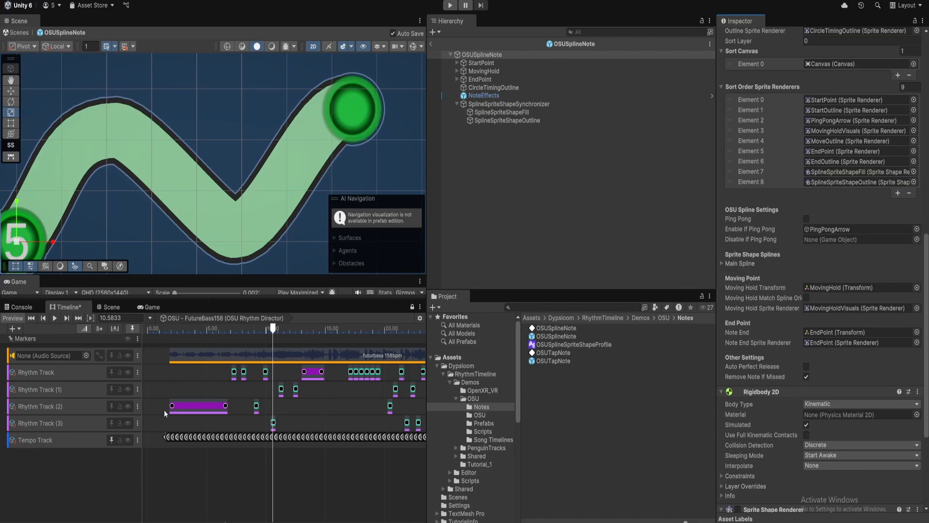
click(198, 406)
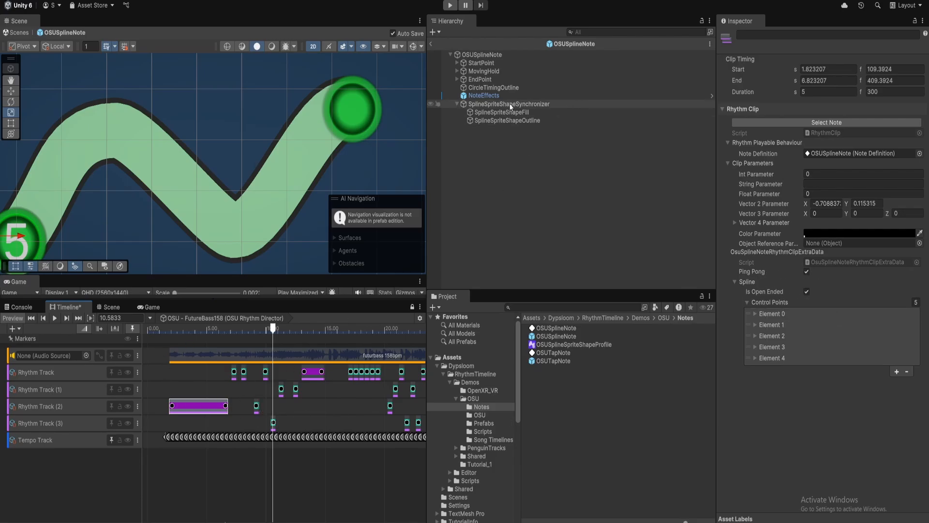
- On the OSUSplineNote root, toggle Ping Pong on to see the return arrow, then off
click(483, 54)
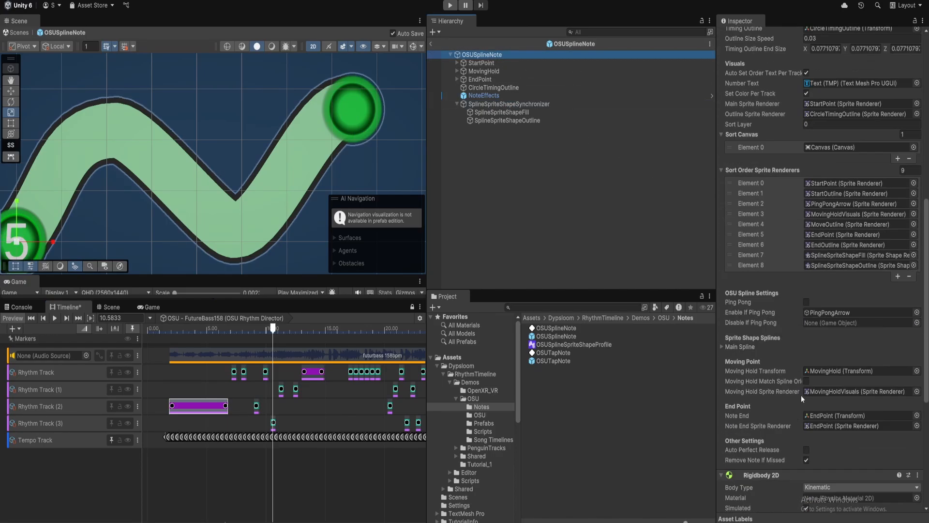
scroll(down, 3)
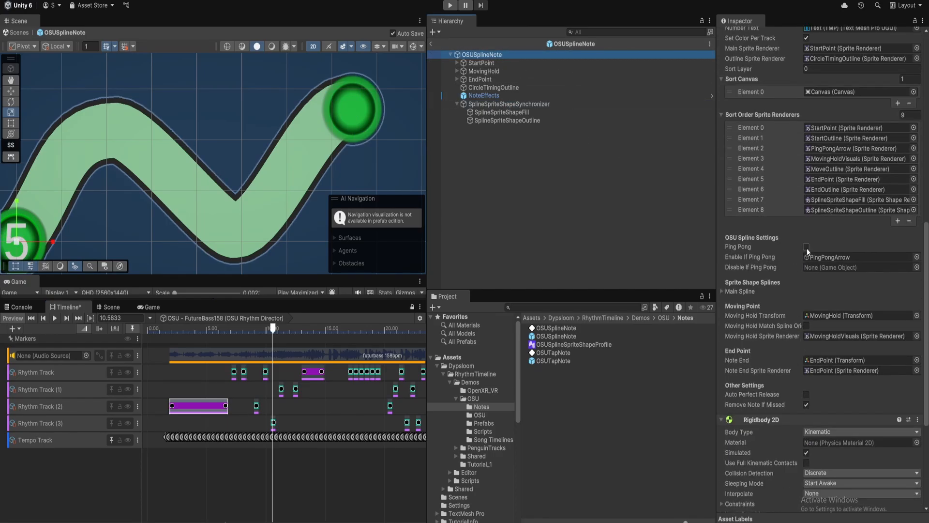
click(806, 246)
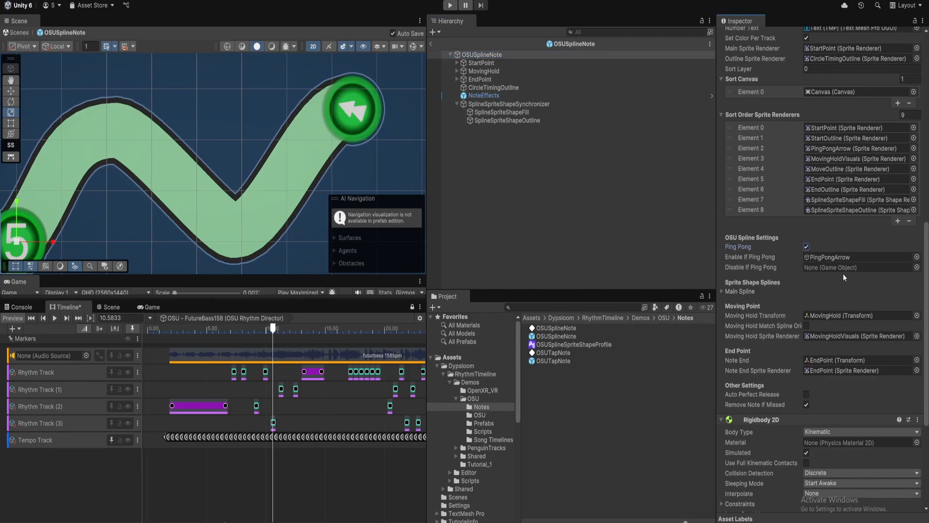
mouse_move(372, 121)
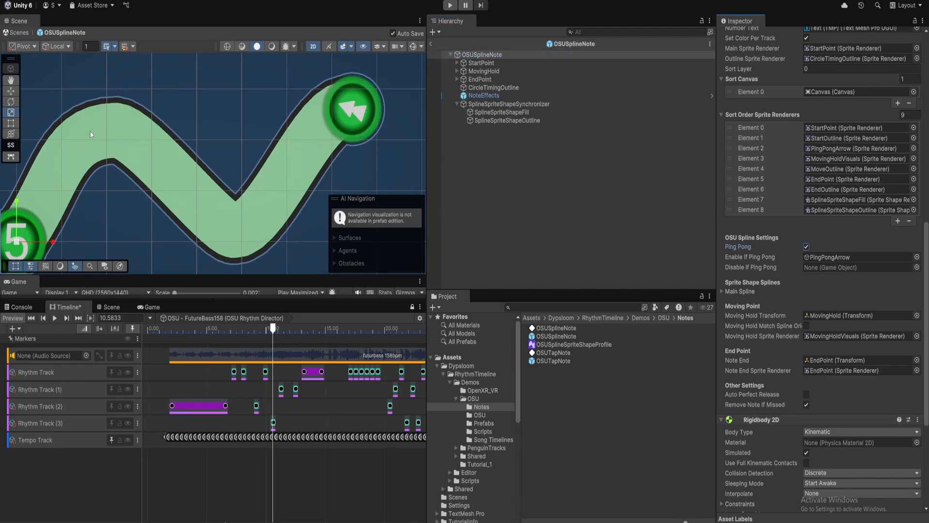
click(807, 247)
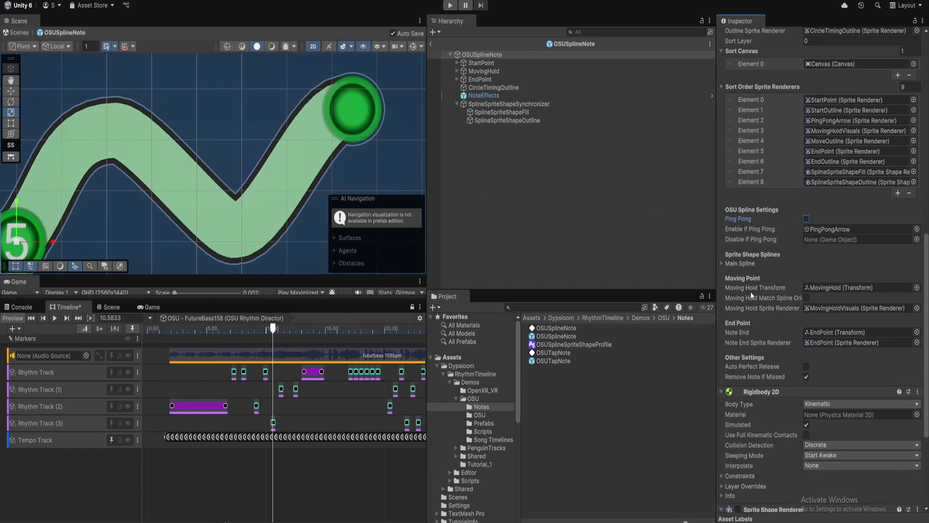
mouse_move(755, 274)
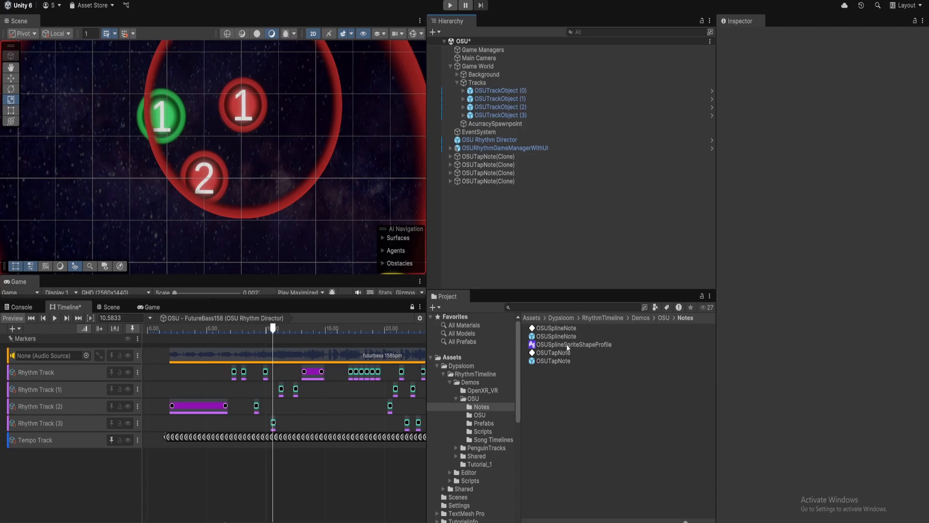
- Inspect OSUSplineSpriteShapeProfile's circle sprite settings, then preview the spline note clip at 4.8 s
click(573, 344)
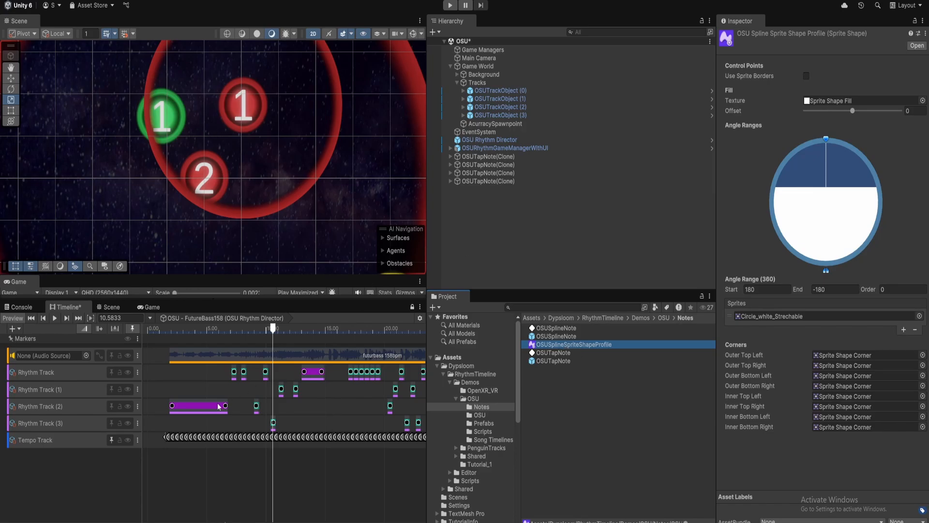
mouse_move(253, 251)
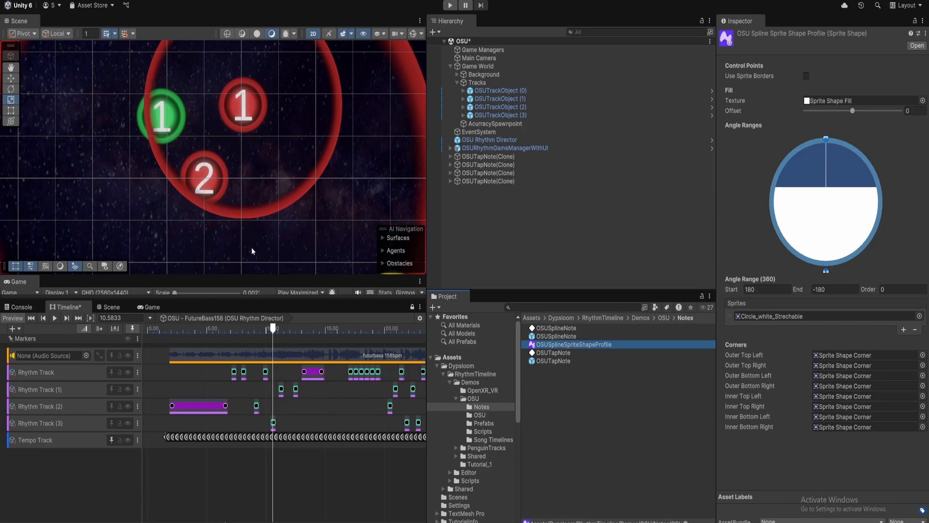
mouse_move(796, 39)
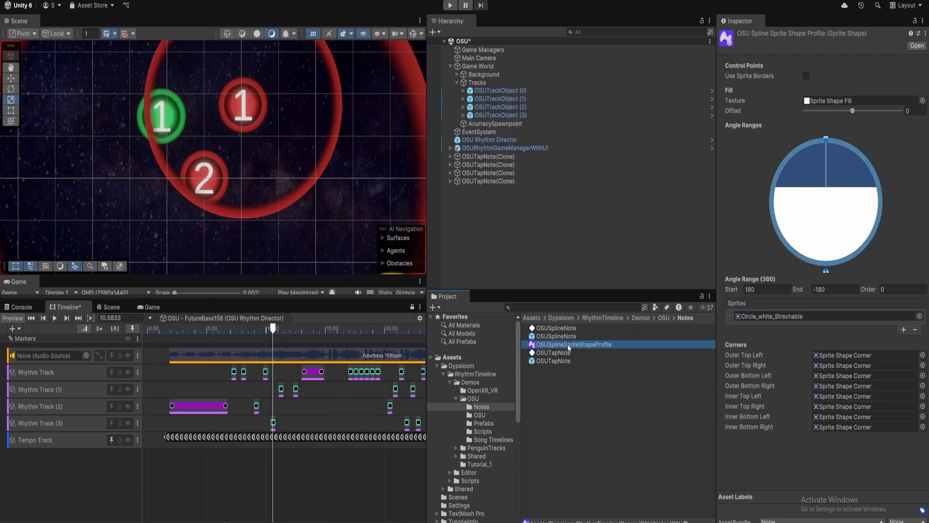
mouse_move(573, 349)
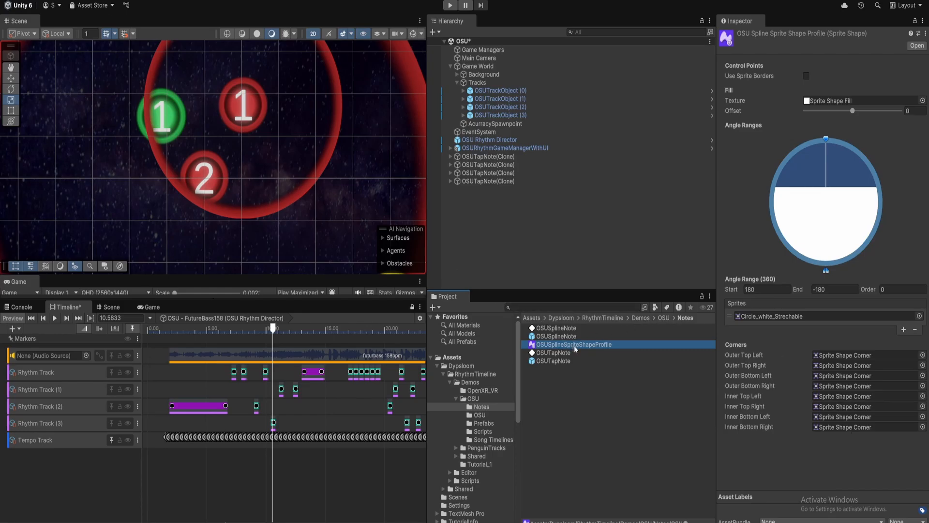
mouse_move(582, 342)
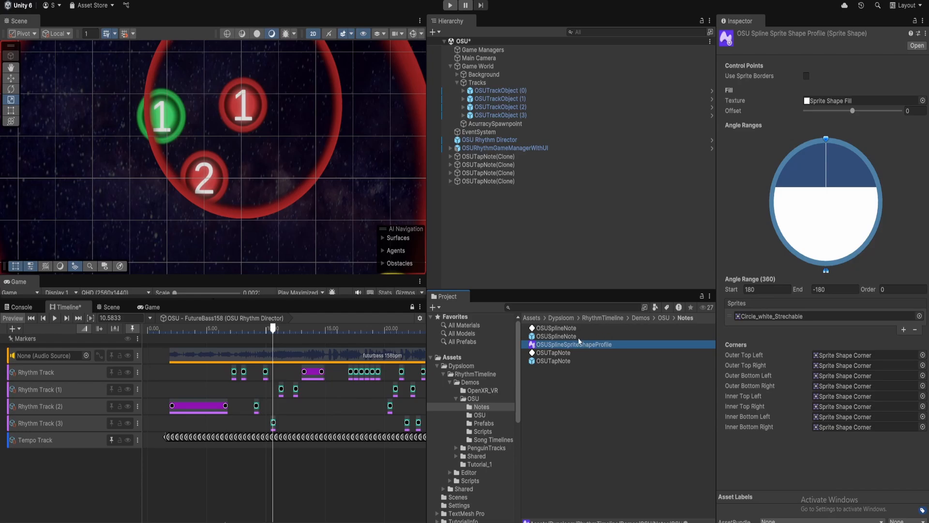
click(556, 336)
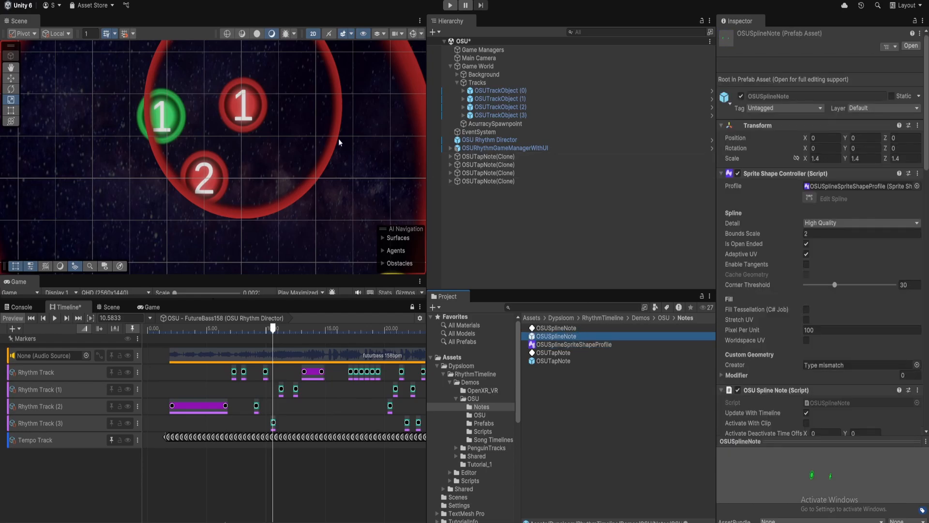
click(572, 344)
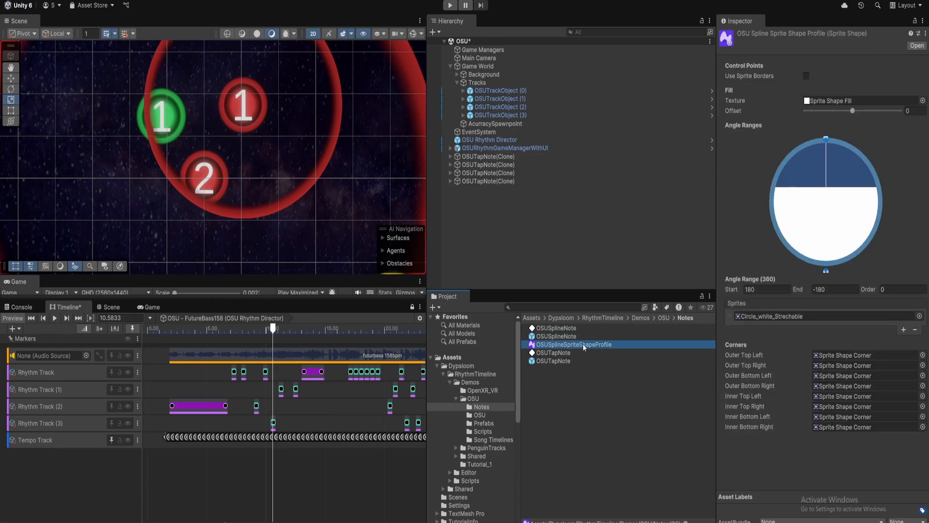
click(199, 406)
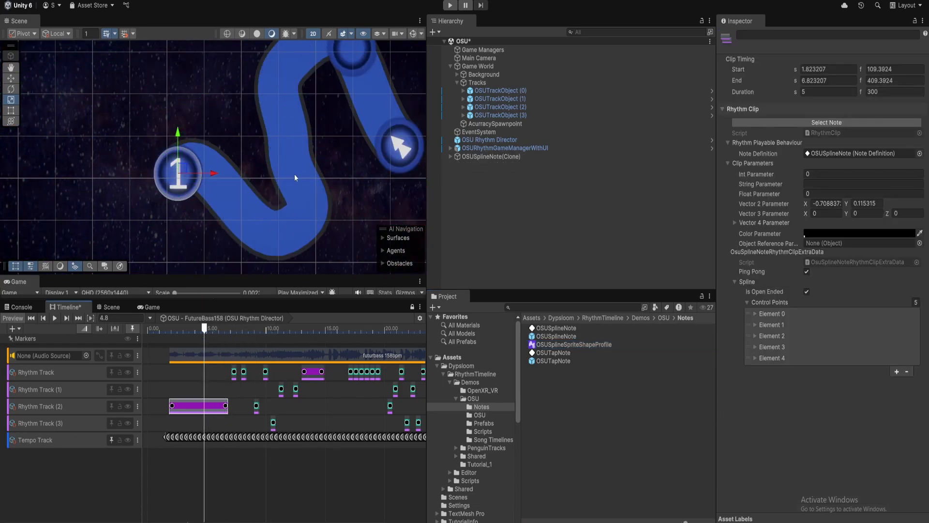
mouse_move(400, 151)
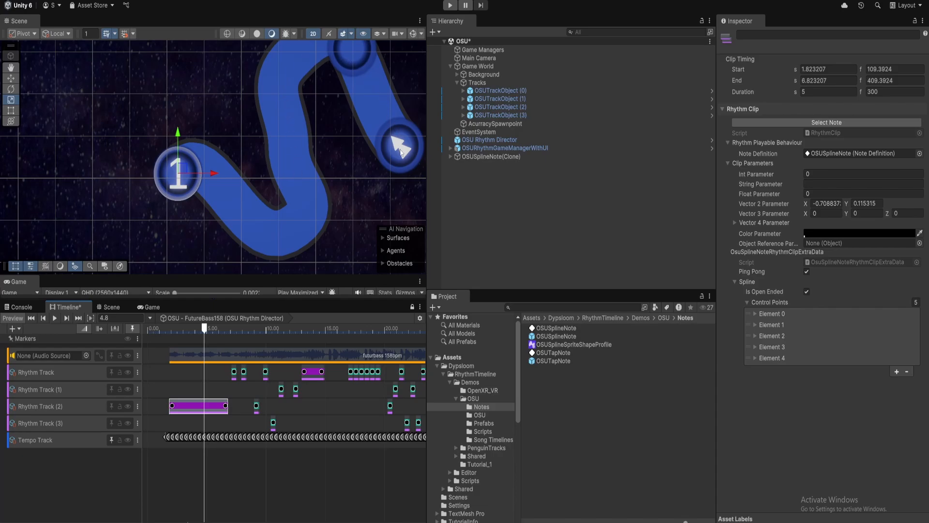
mouse_move(190, 179)
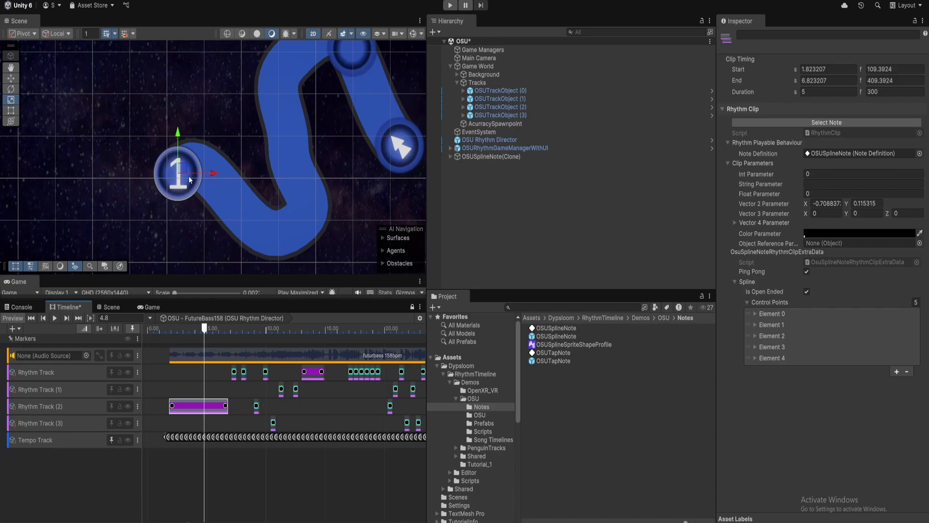
mouse_move(302, 250)
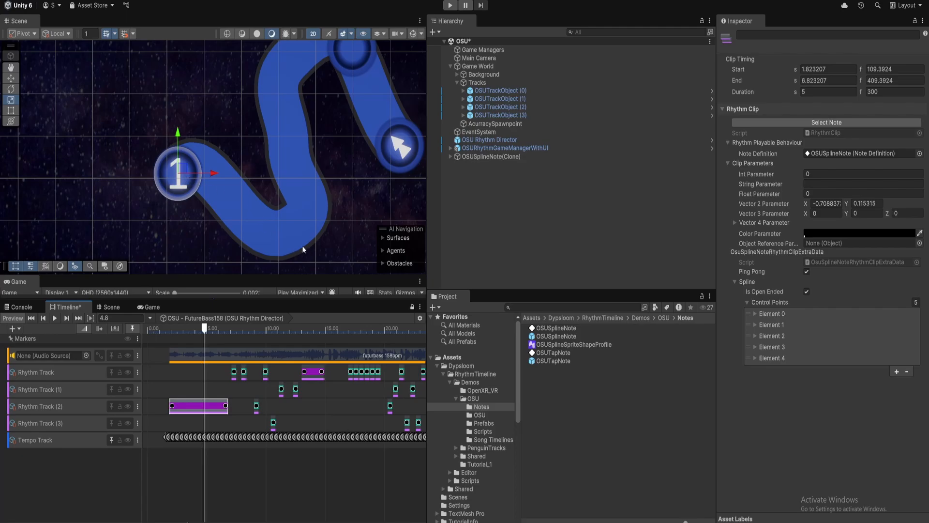
mouse_move(218, 187)
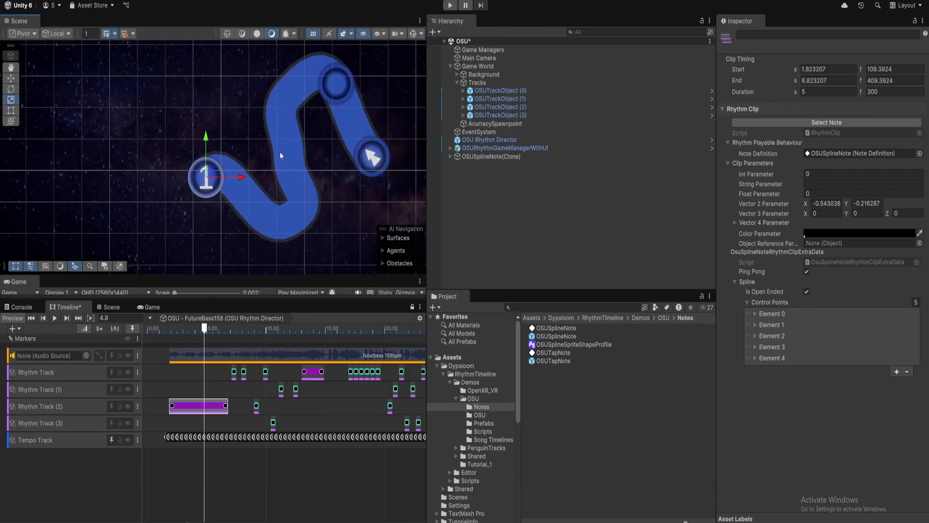
mouse_move(286, 166)
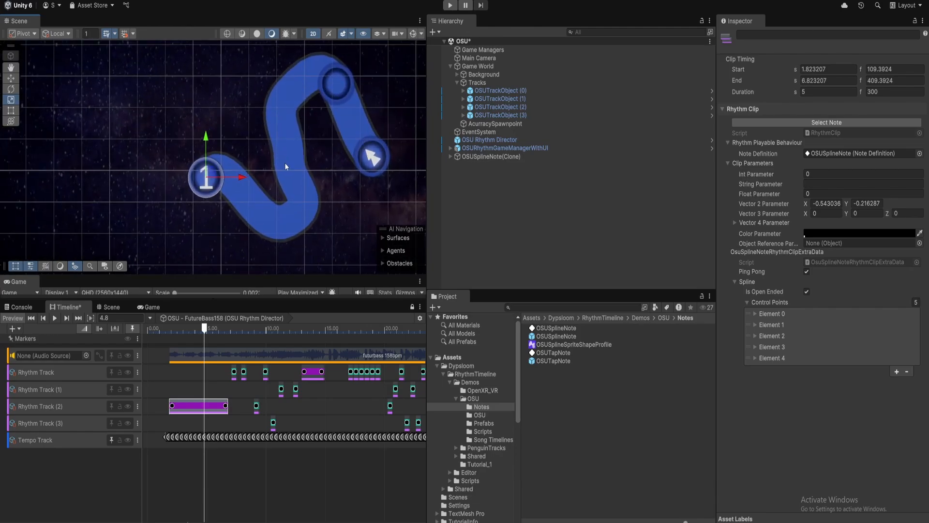
mouse_move(282, 220)
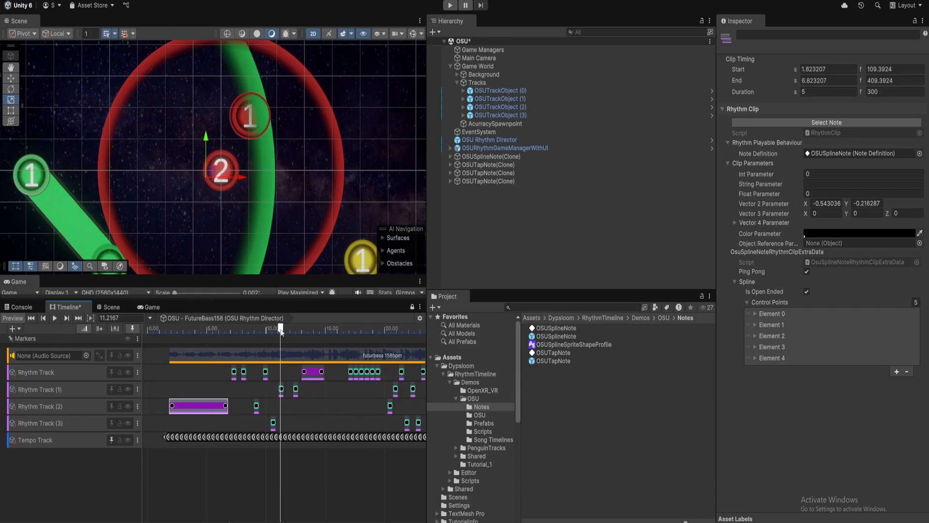
mouse_move(290, 500)
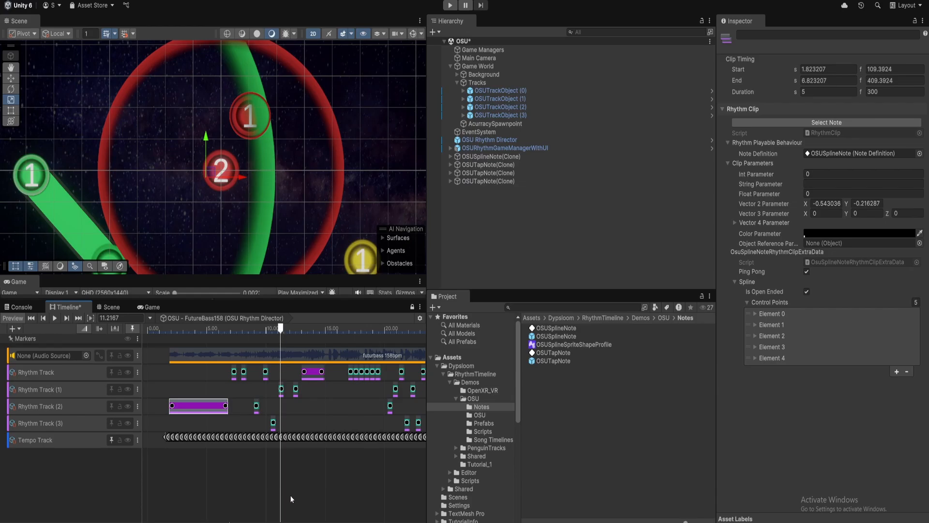